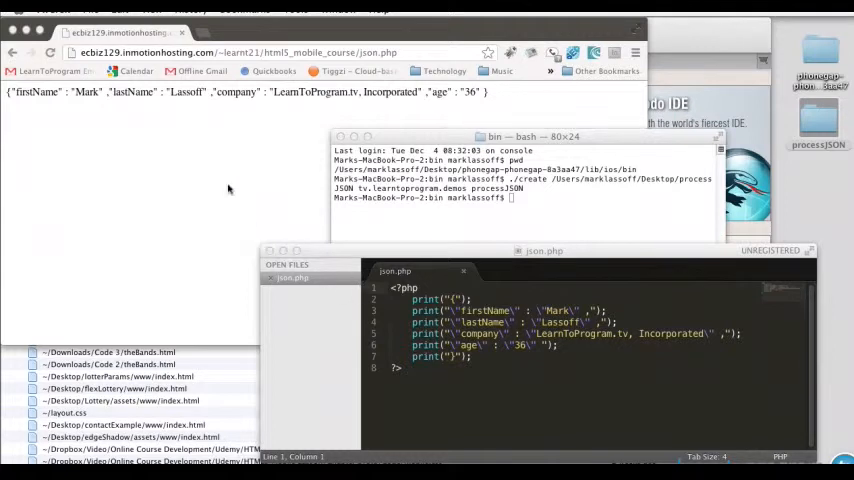
mouse_move(148, 140)
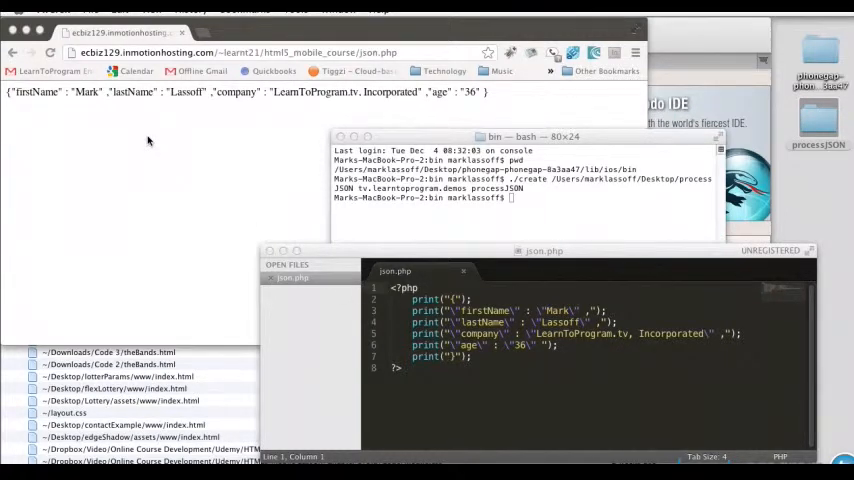
mouse_move(52, 108)
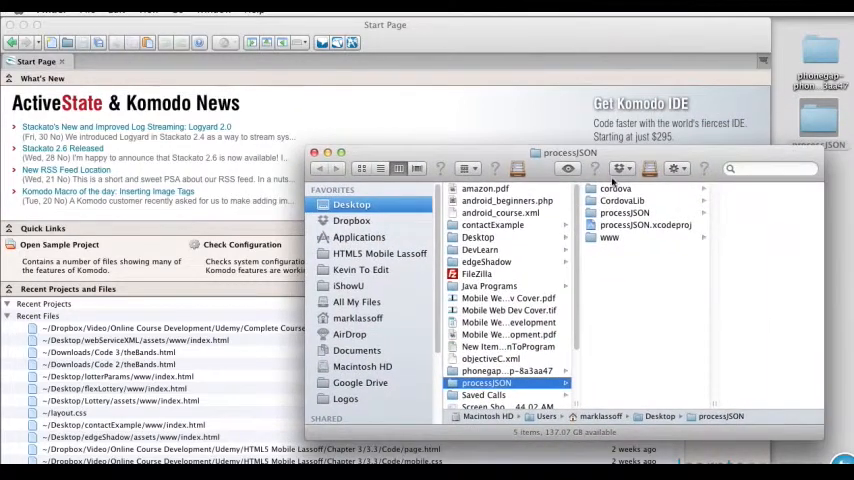
mouse_move(730, 156)
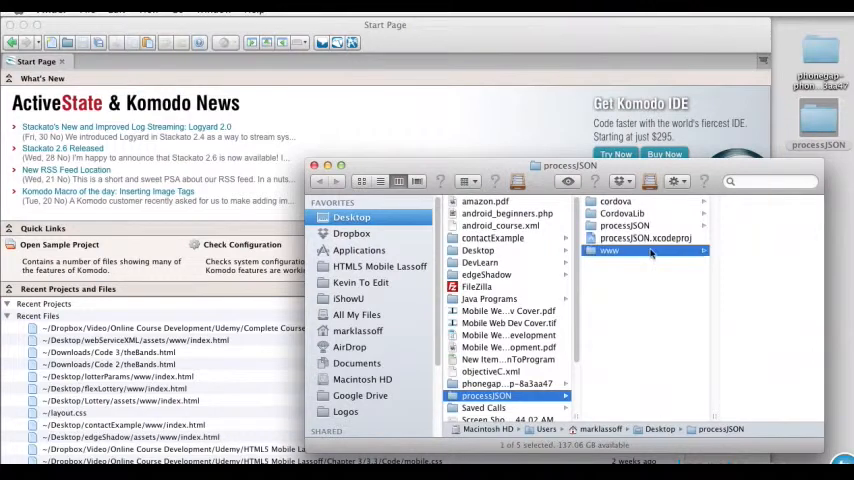
Step: Open index.html from the processJSON project's www folder
left_click(608, 250)
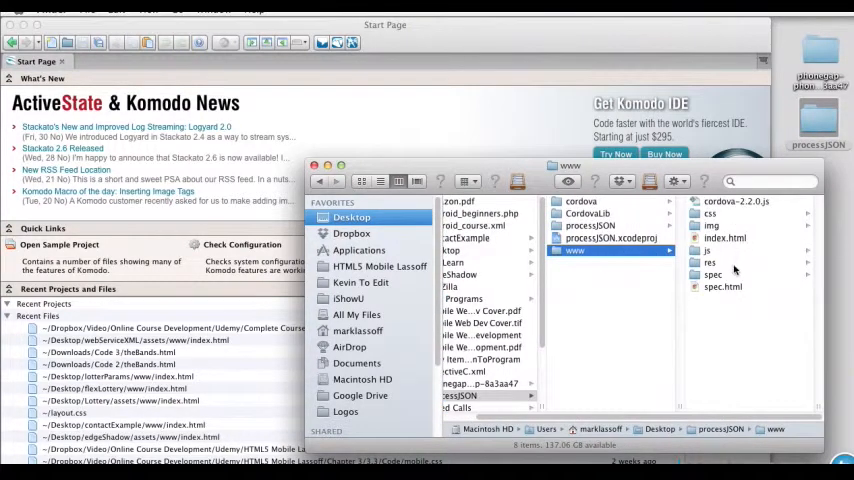
mouse_move(732, 238)
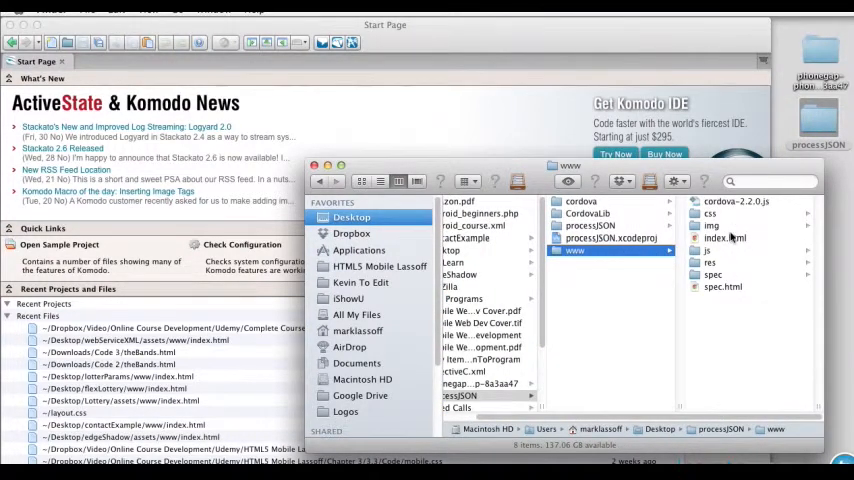
left_click(724, 238)
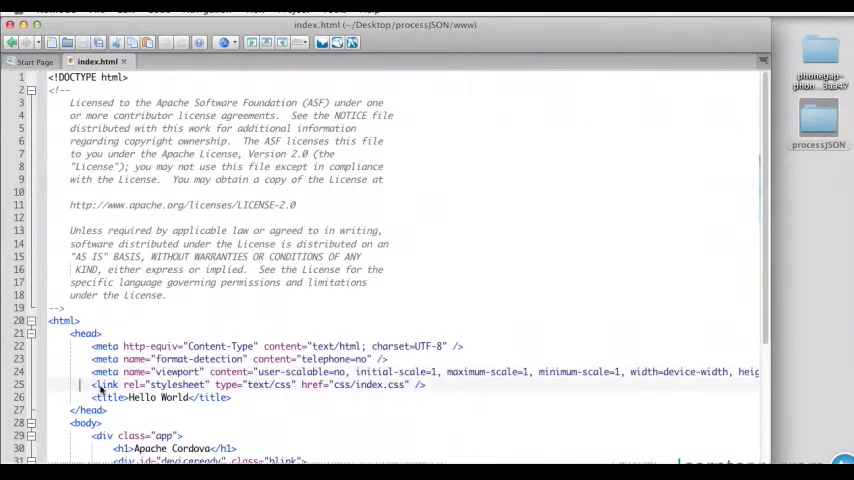
Step: Replace the stylesheet link with a cordova-2.2.0.js script tag and move down to the body
left_click(430, 384)
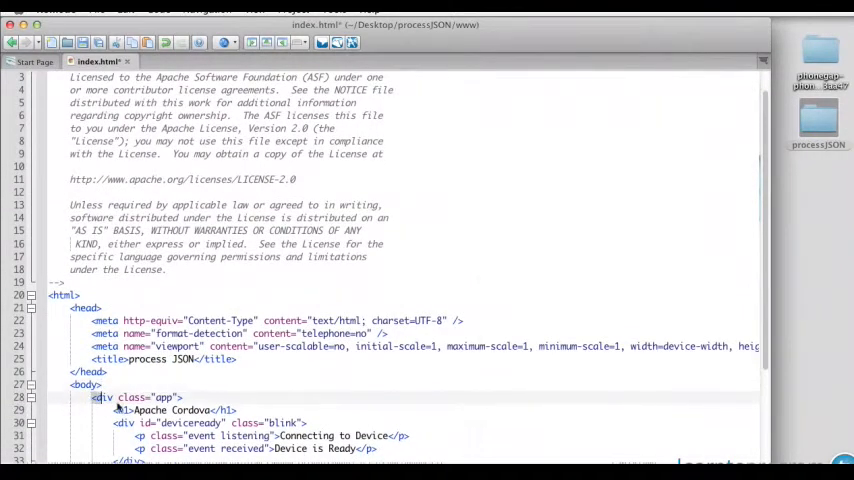
scroll("down", 3)
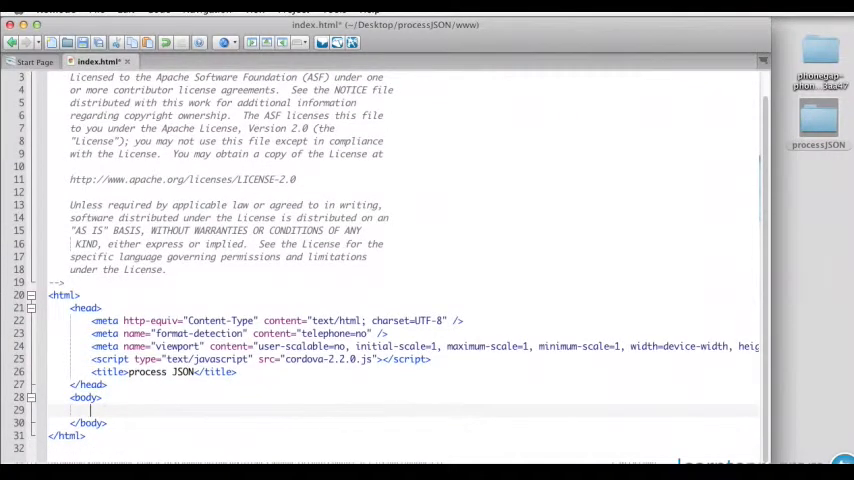
Step: Add <div id="result"></div> to the body, then return to the head for a script
type("<div id")
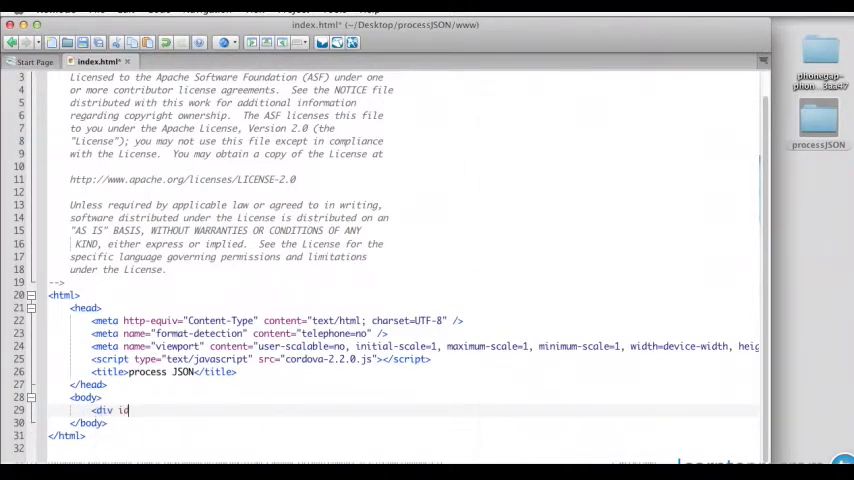
type("d=\"result\"")
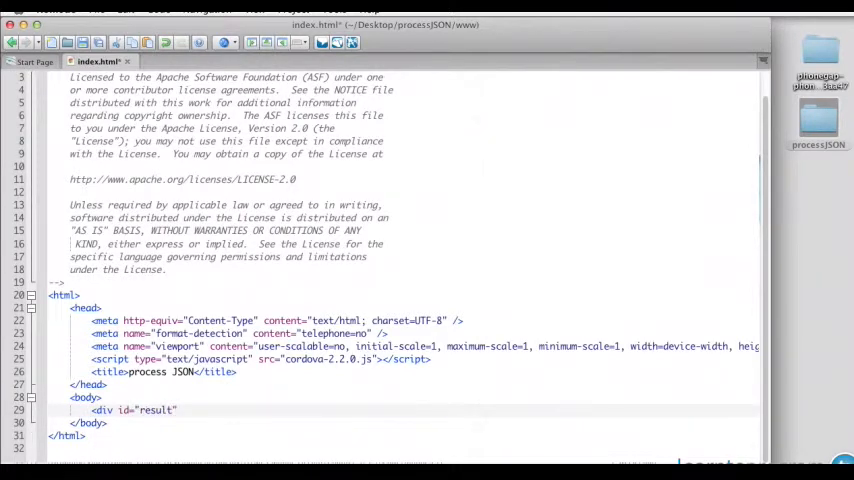
type("</div>")
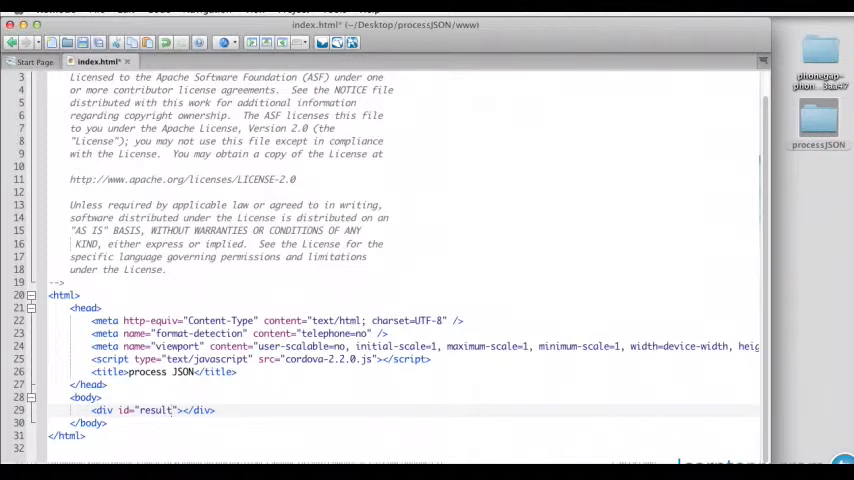
left_click(102, 396)
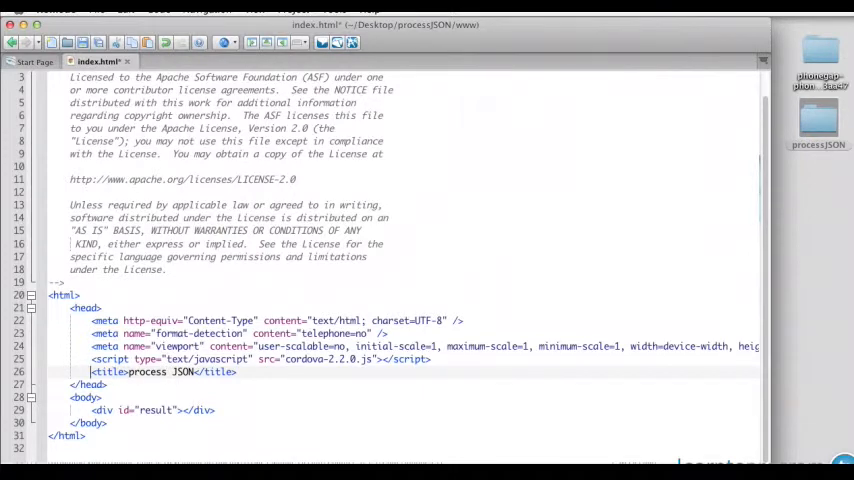
Step: Start a head script block with a window.onload = function() handler
type("script>")
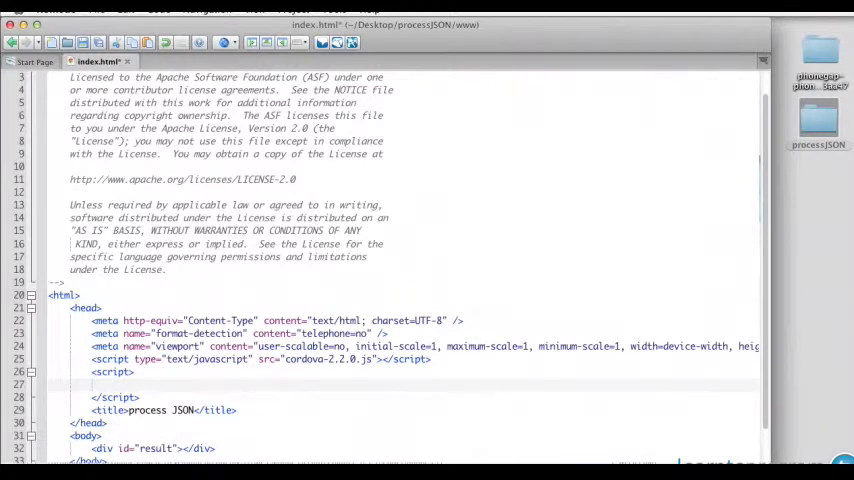
type("window")
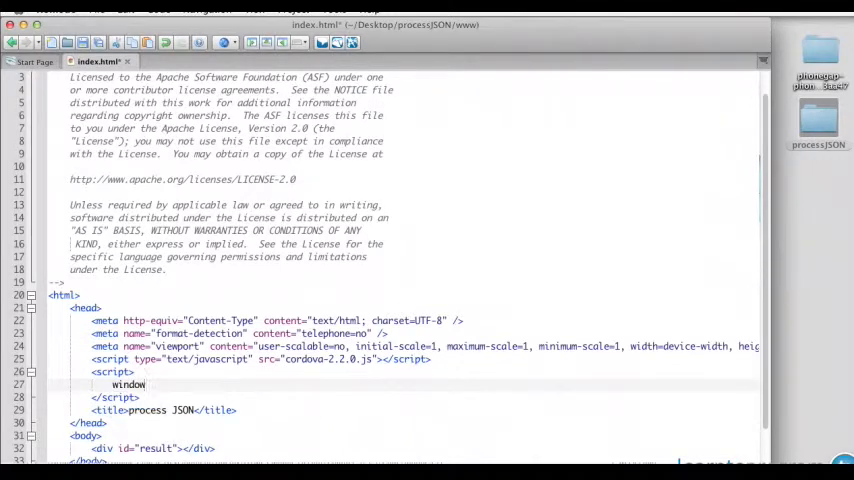
type(".onload")
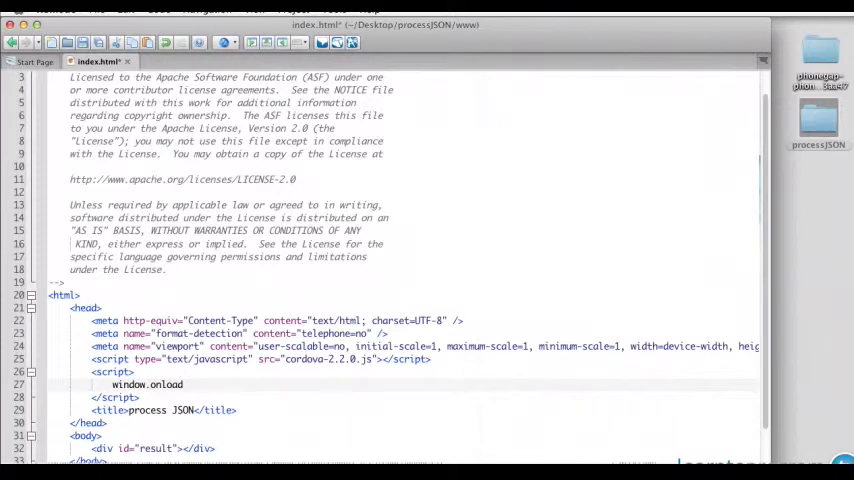
type("= function(")
type("{")
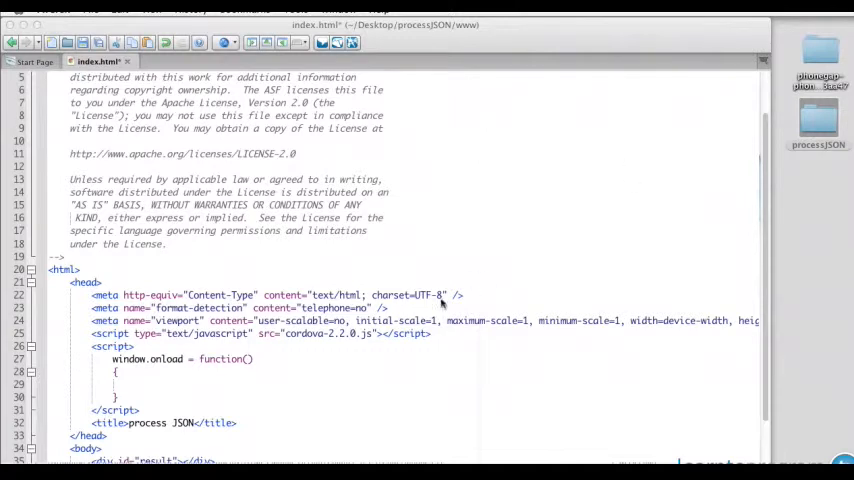
Step: Inside onload, register document.addEventListener('deviceready', init, false)
type("document.addEventListener(")
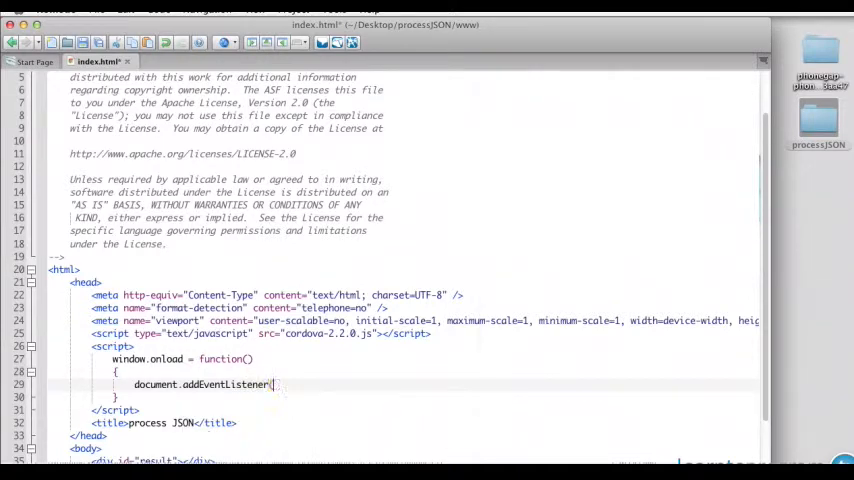
type("deviceready'")
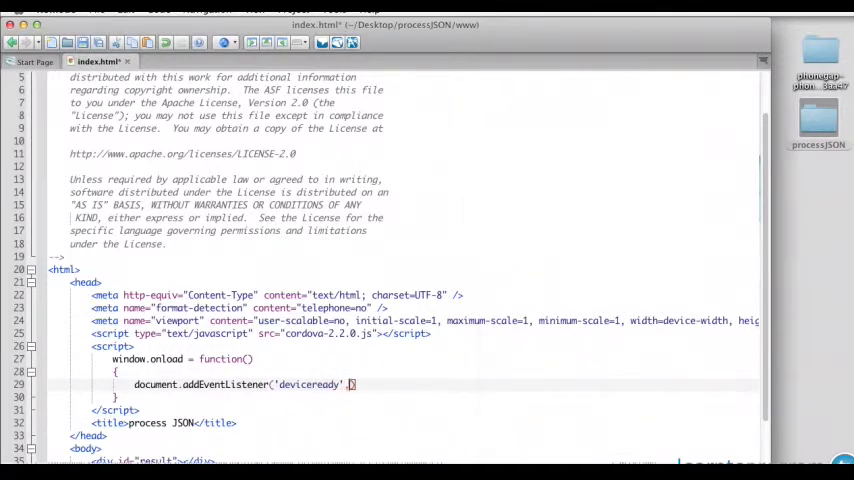
type(", init, dld")
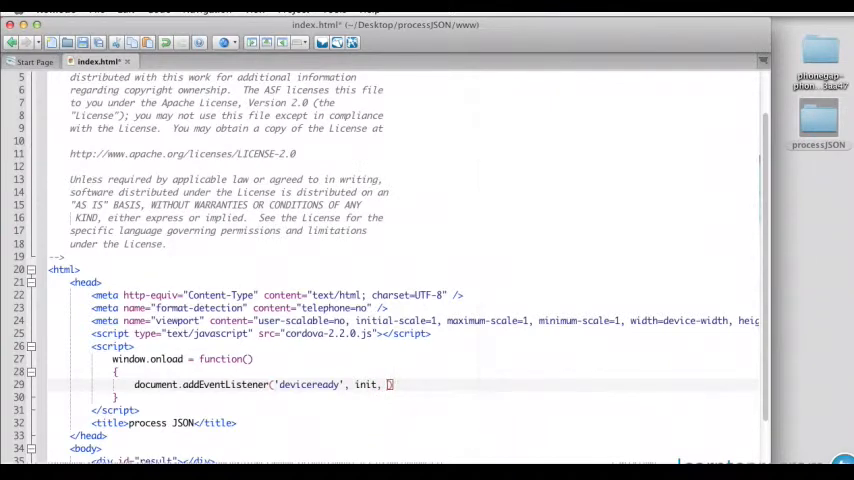
type("false")
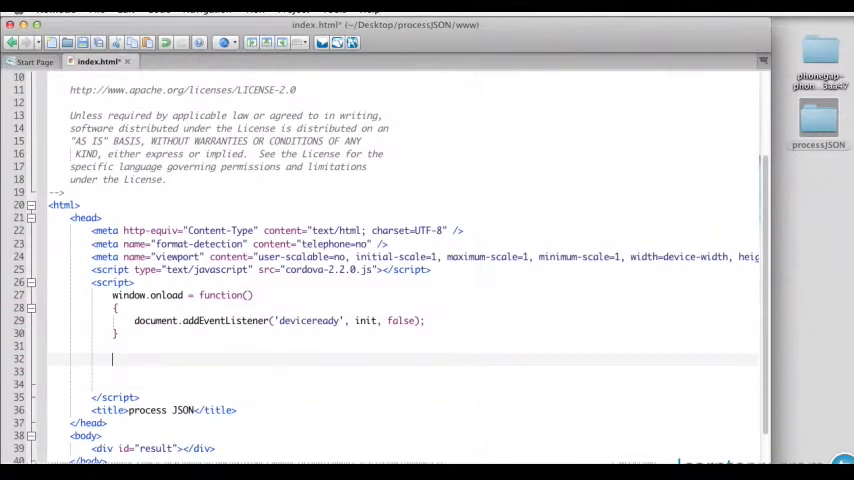
Step: Add an empty function init() to the script and move down to the body
type("function init(")
left_click(404, 370)
type("{")
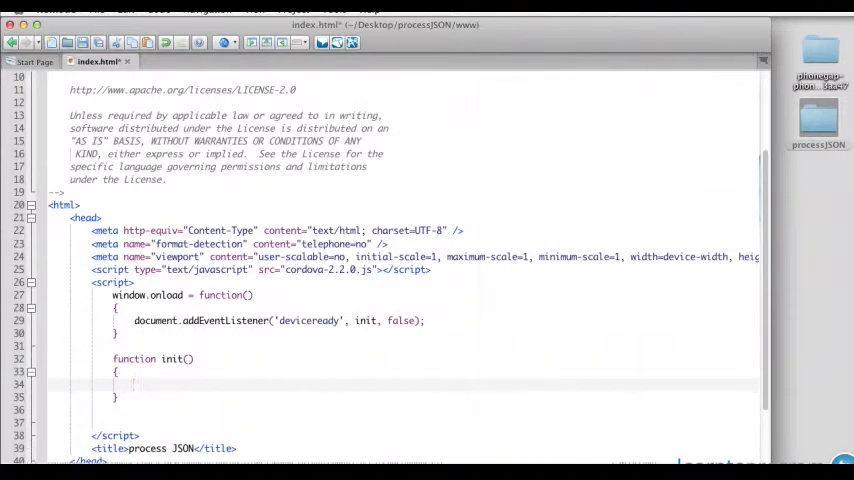
scroll("down", 3)
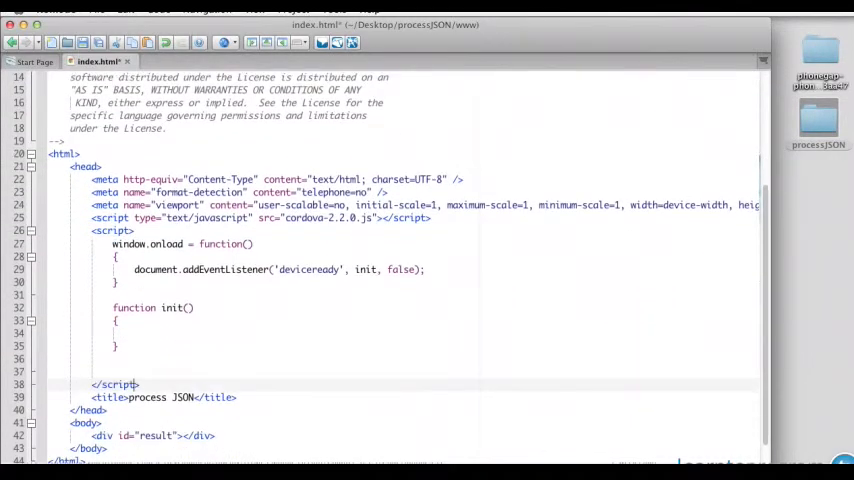
scroll("down", 3)
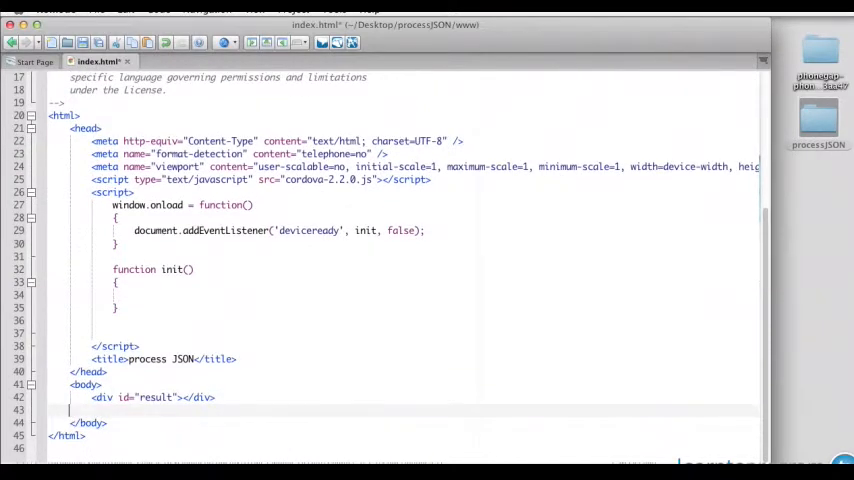
Step: Add an input of type button with value "Get Data" under the result div
type("<ipn")
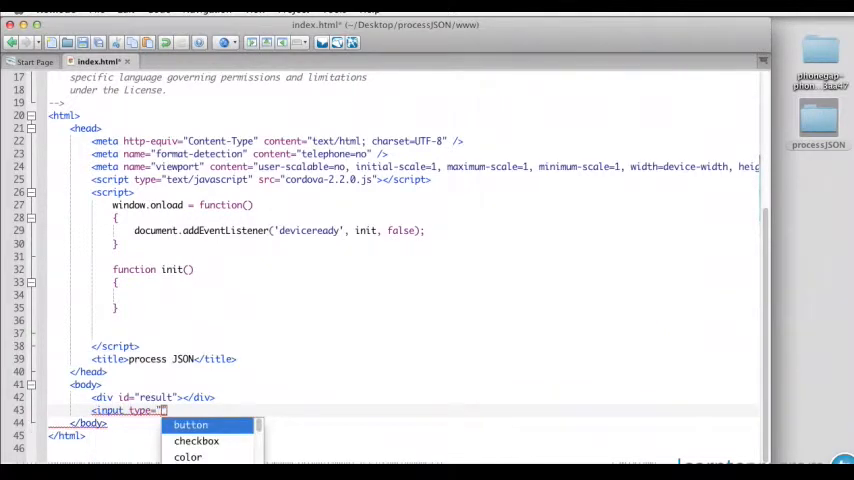
left_click(190, 424)
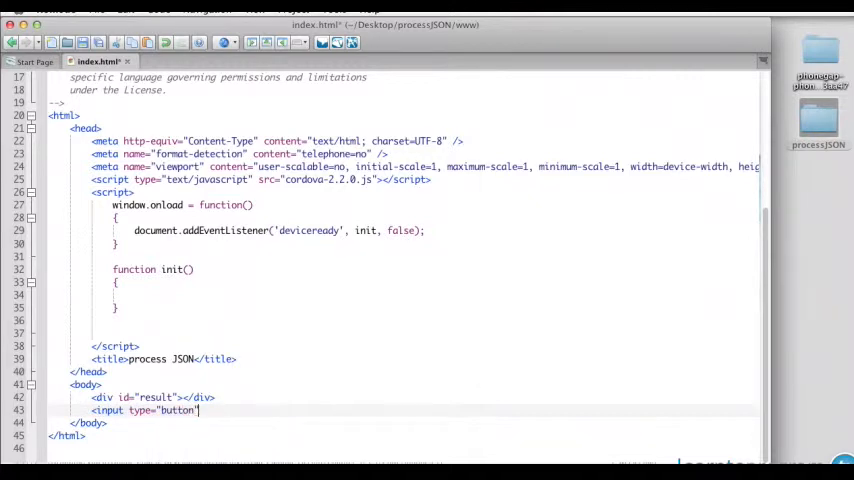
type("value=\"")
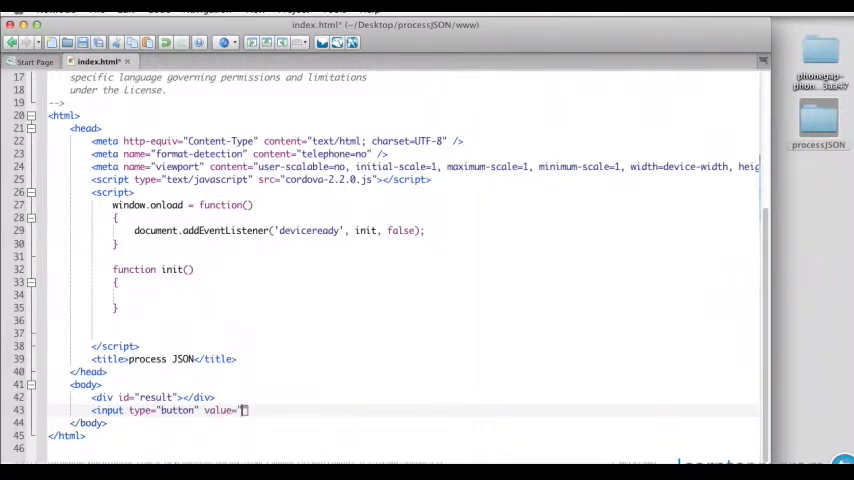
type("Get Data")
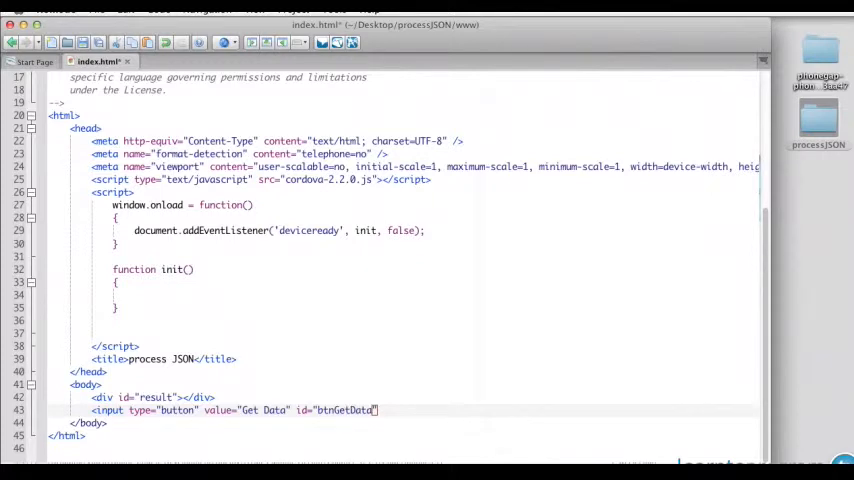
type("/>")
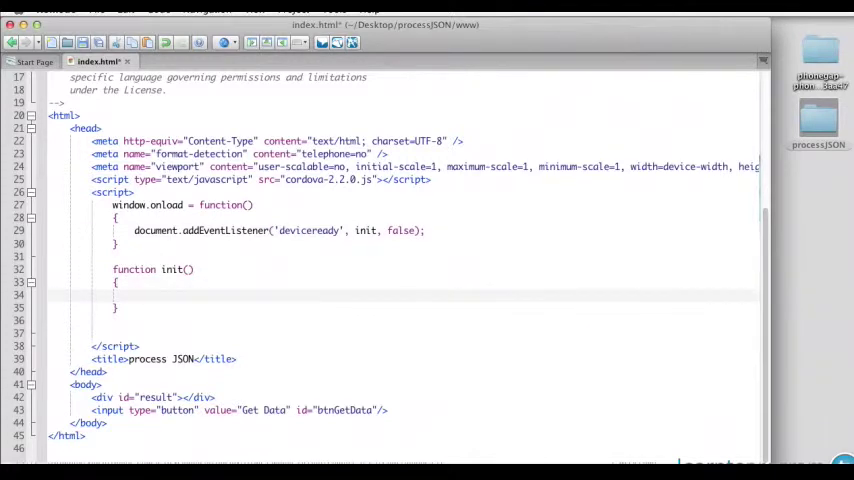
Step: In init, attach a 'click' listener on btnGetData that calls getData with false
type("do")
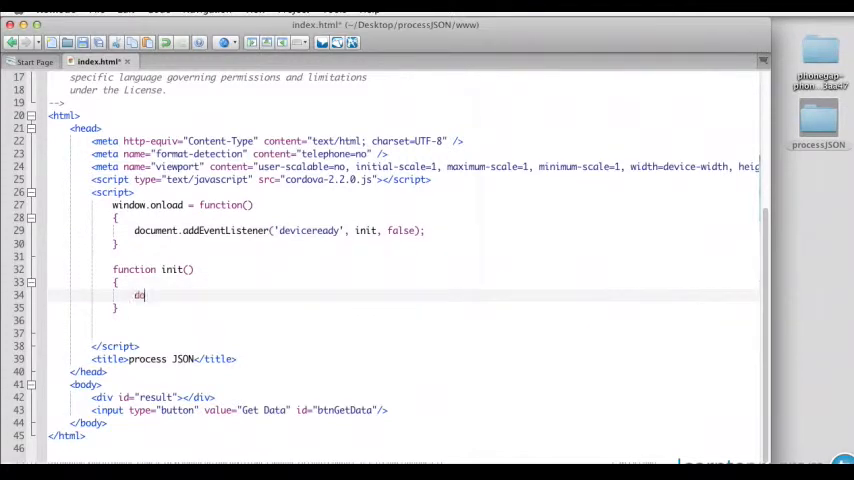
type("ocument.")
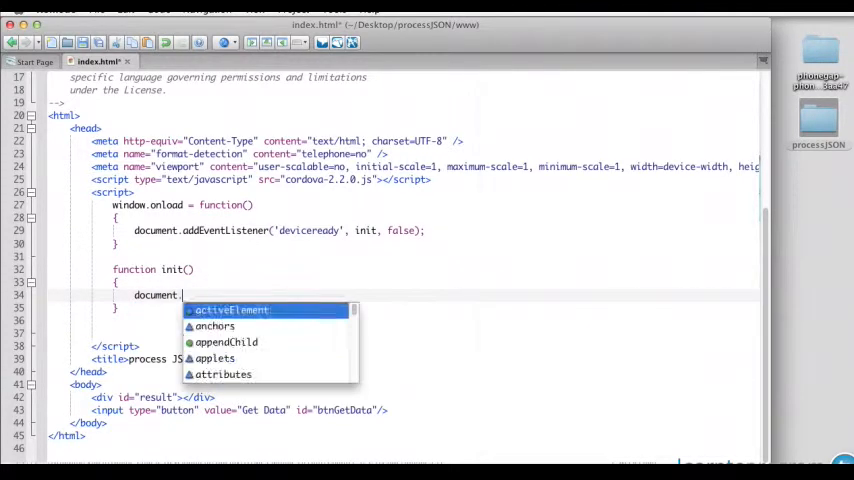
type("getElementById('")
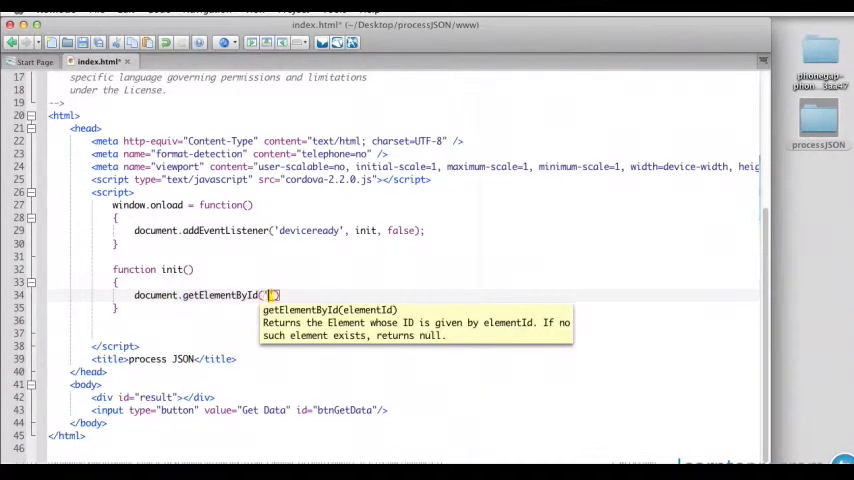
type("btnGetData")
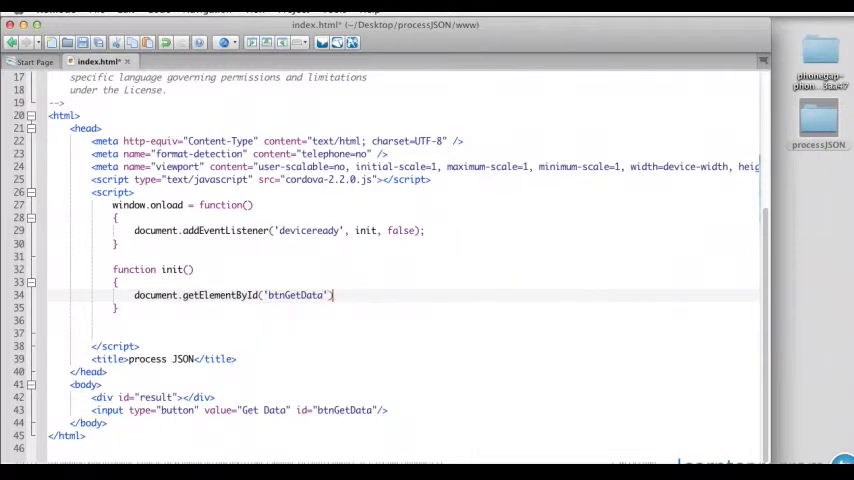
type(".addEventListener")
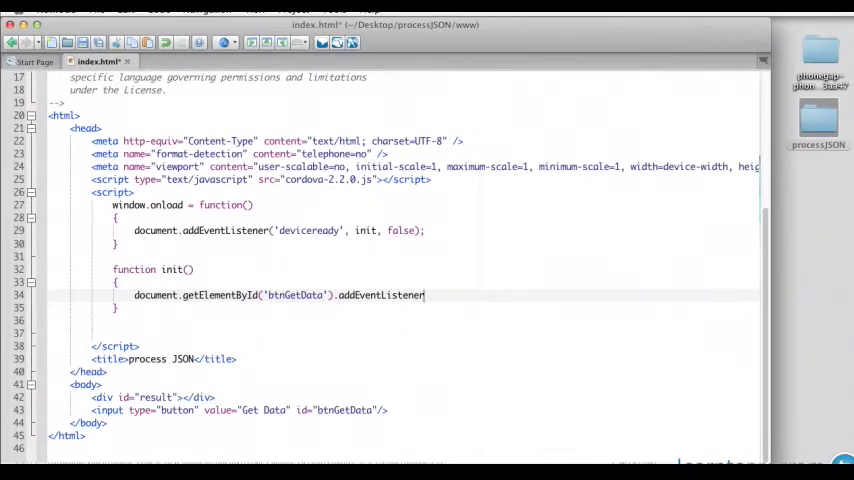
type("('click')")
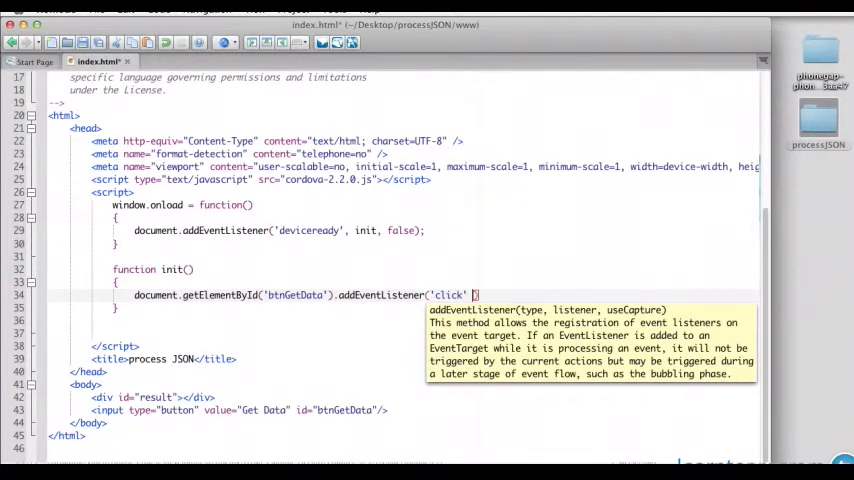
type("getData")
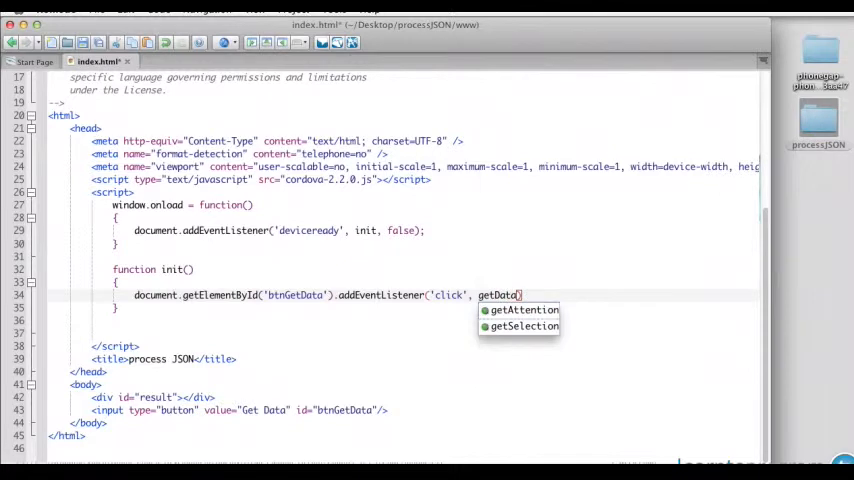
type(", false")
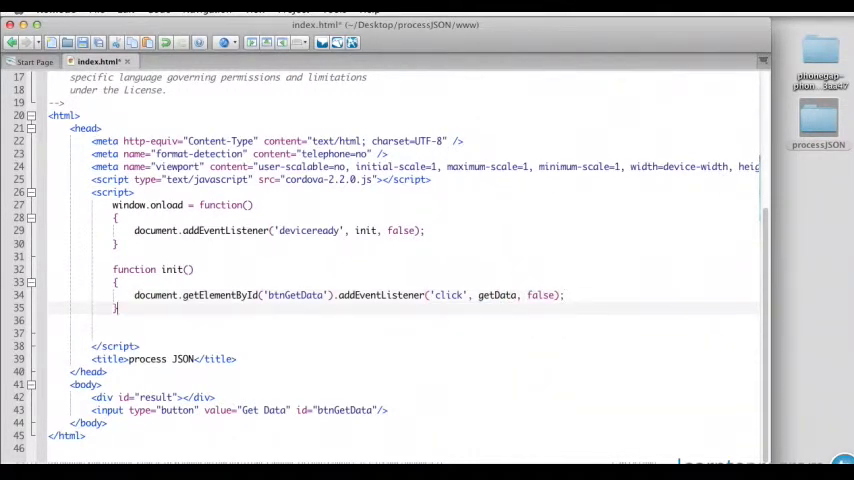
Step: Begin declaring a new function below init
type("function getData(")
type("var")
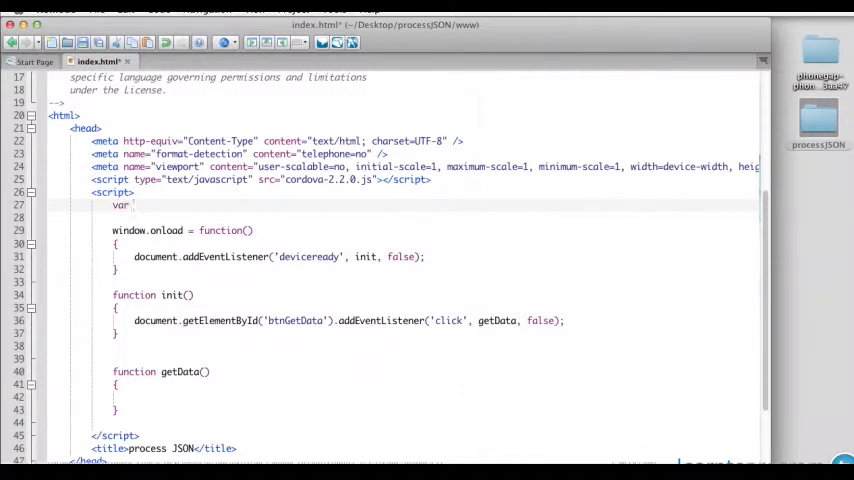
Step: Declare var xmlhttp; at the top of the script and start a new line in init
type("xmlhttp;")
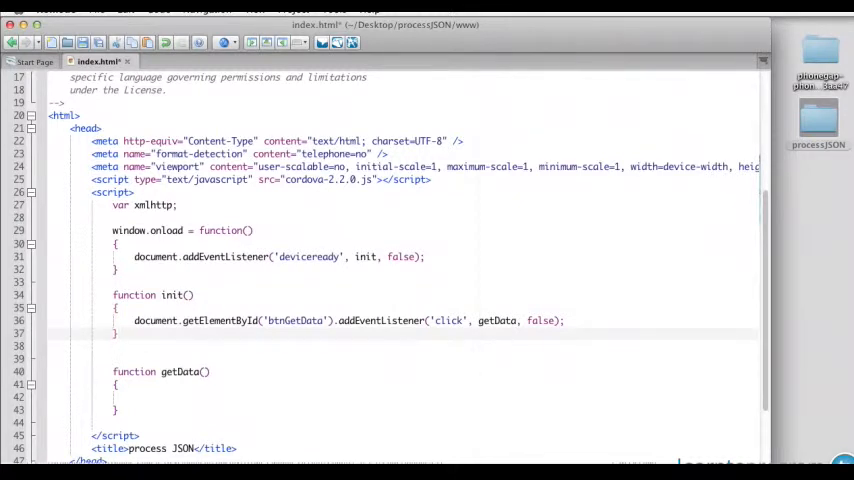
key("Return")
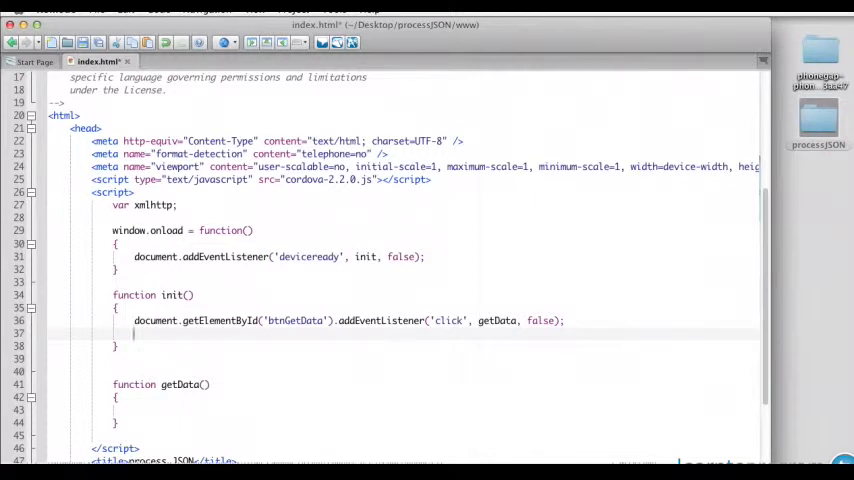
Step: In init, create xmlhttp = new XMLHttpRequest() and set xmlhttp.onreadystatechange = dataReturn
type("xmlhttp = new XMLHttpRequest();")
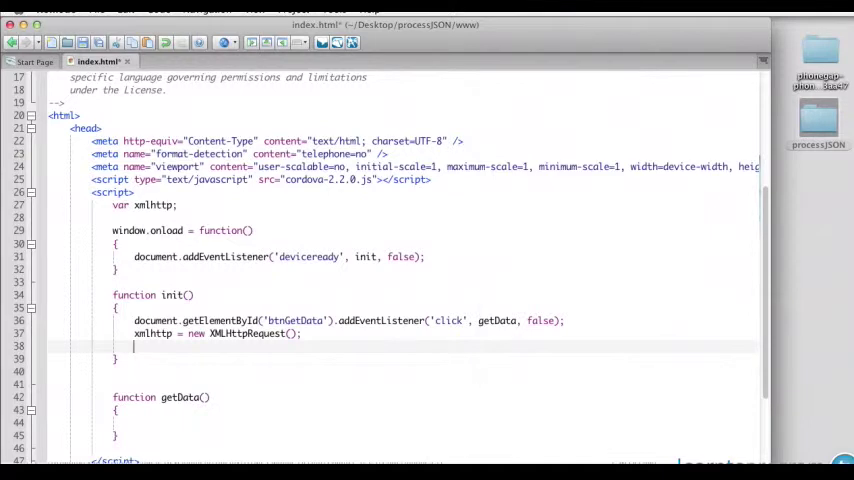
type("xmlht")
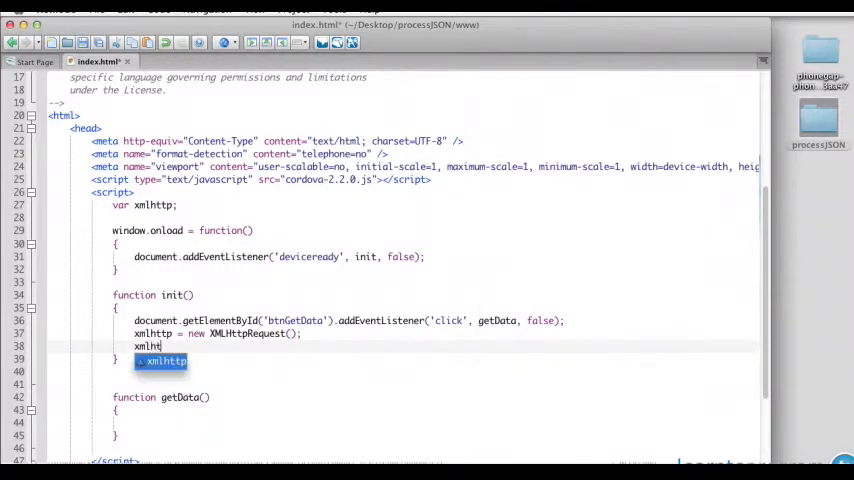
type(".onreadystatechange")
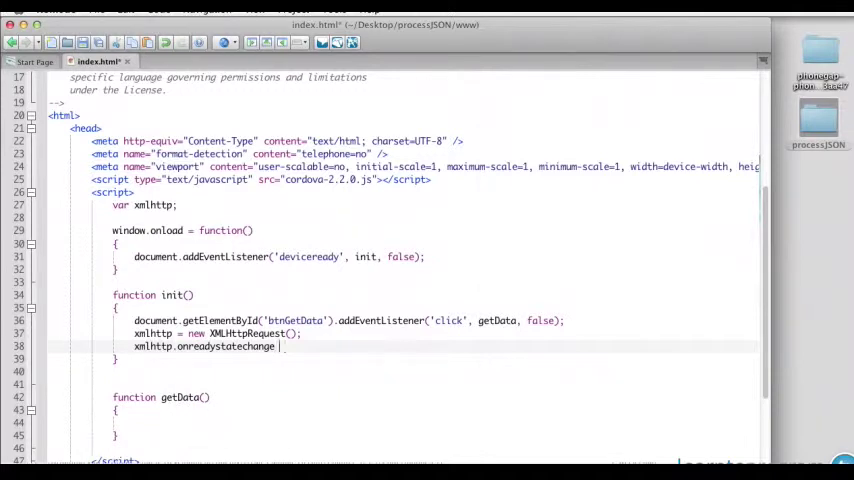
type("=")
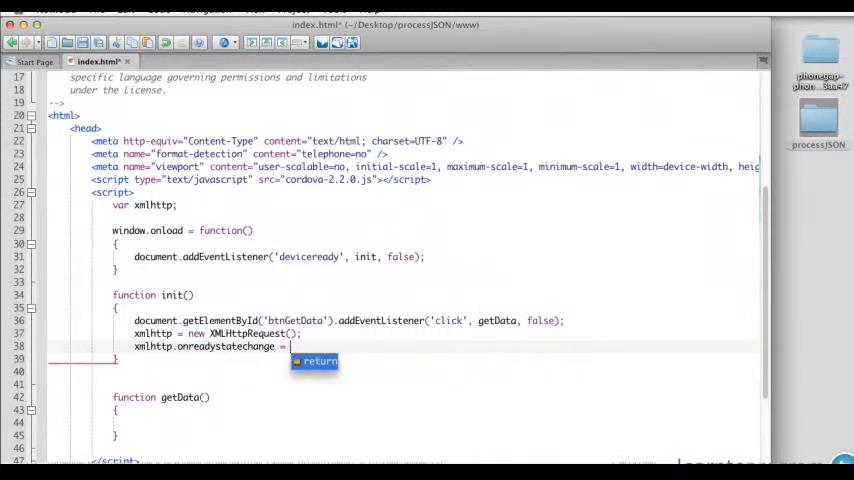
type("dataReturn")
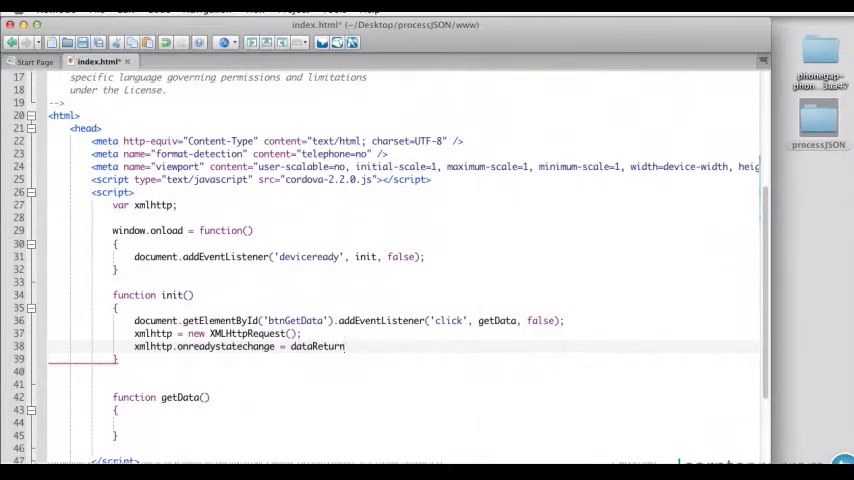
type(";")
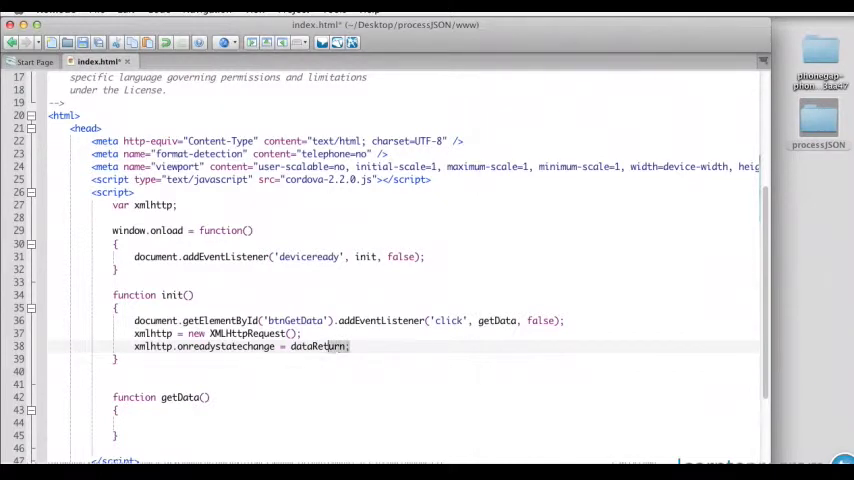
double_click(318, 346)
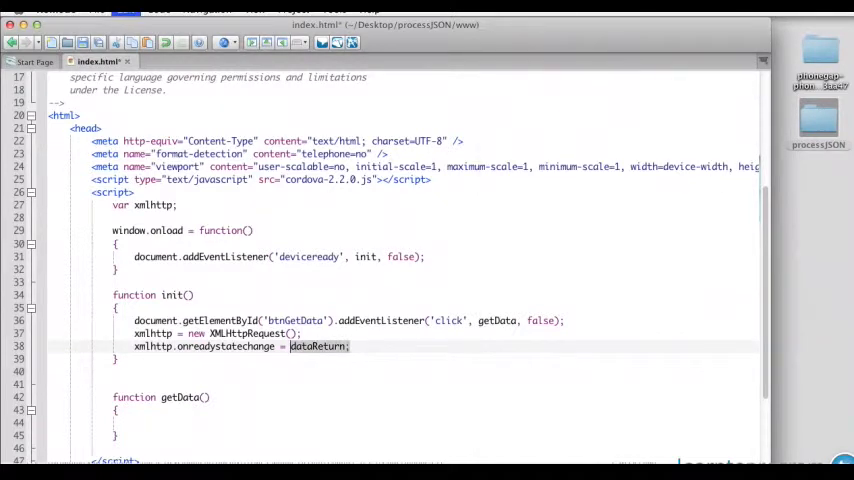
Step: Add an empty function dataReturn() below getData
scroll("down", 3)
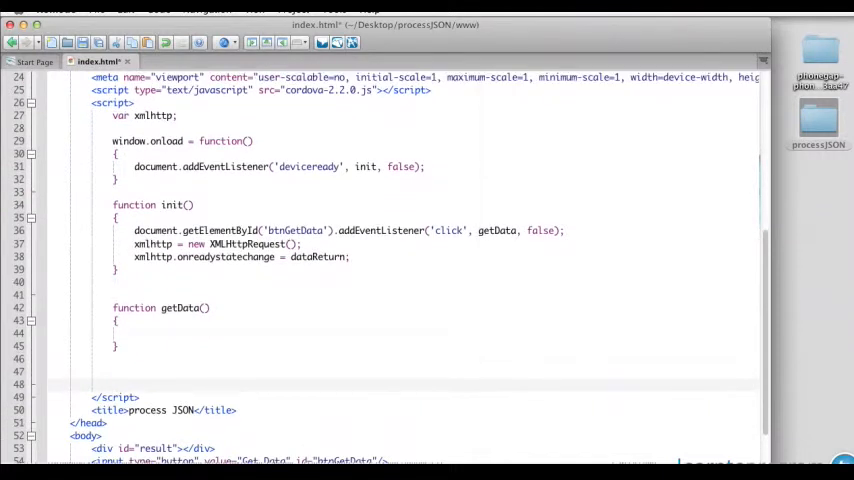
type("function")
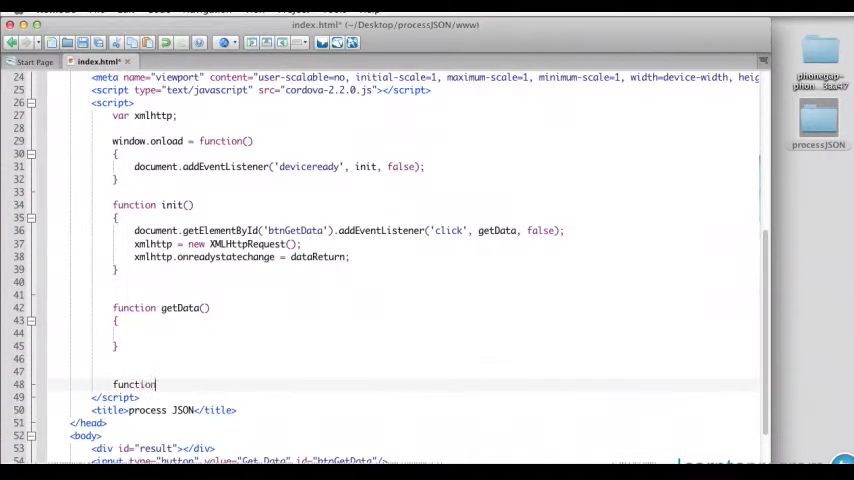
type("dataReturn(")
type("{")
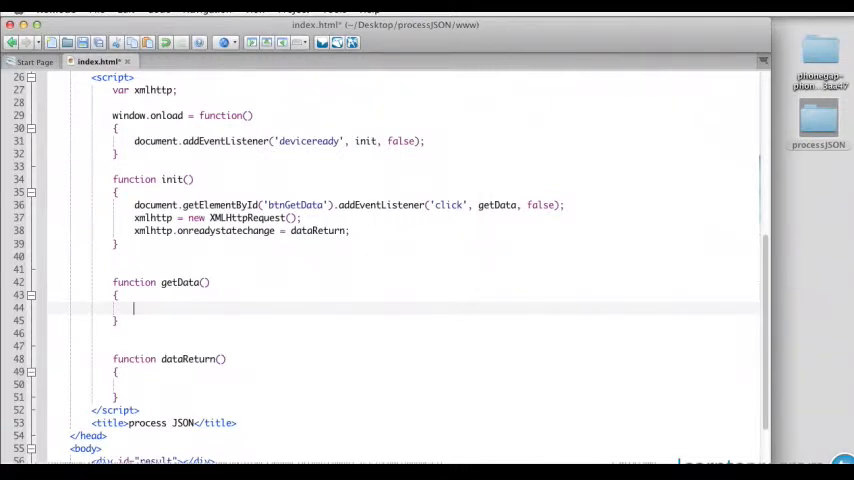
Step: In getData, open an asynchronous GET request to the learnt21 json.php URL with true
type("xmlH")
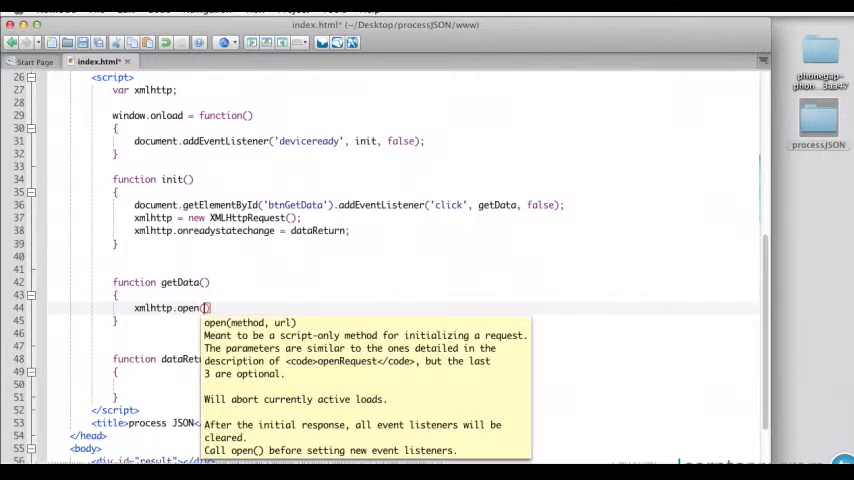
type("\"GET\"")
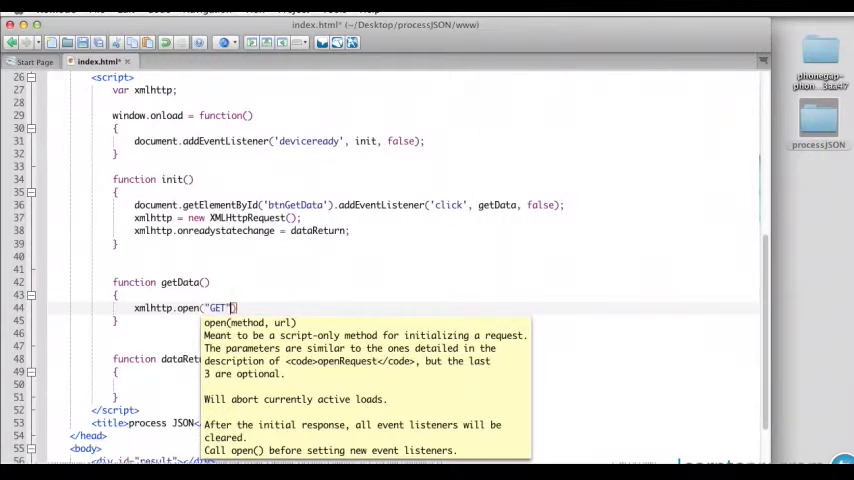
type(", \"")
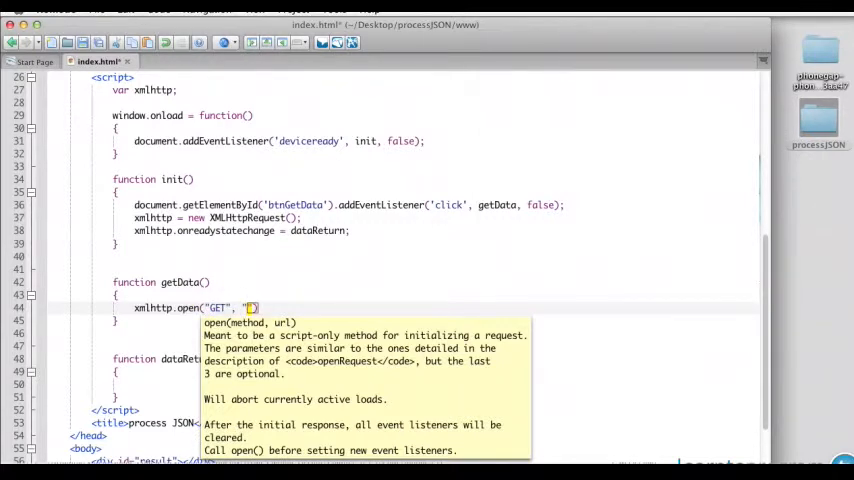
type("data")
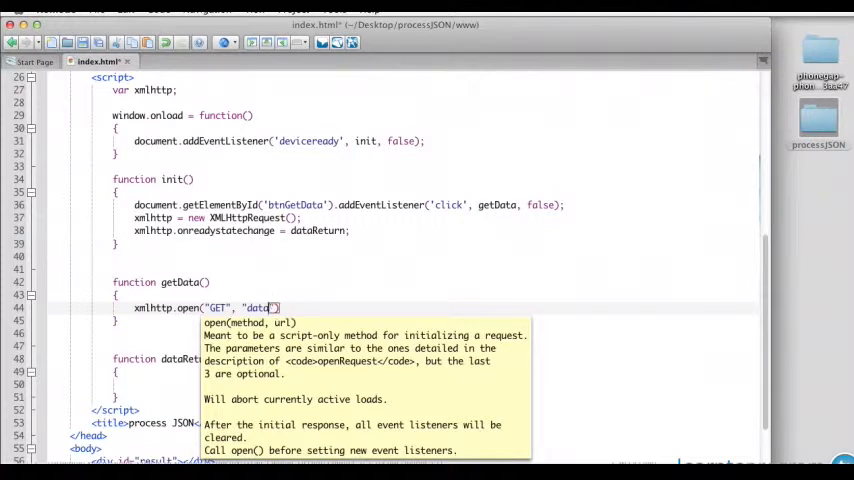
key("Backspace")
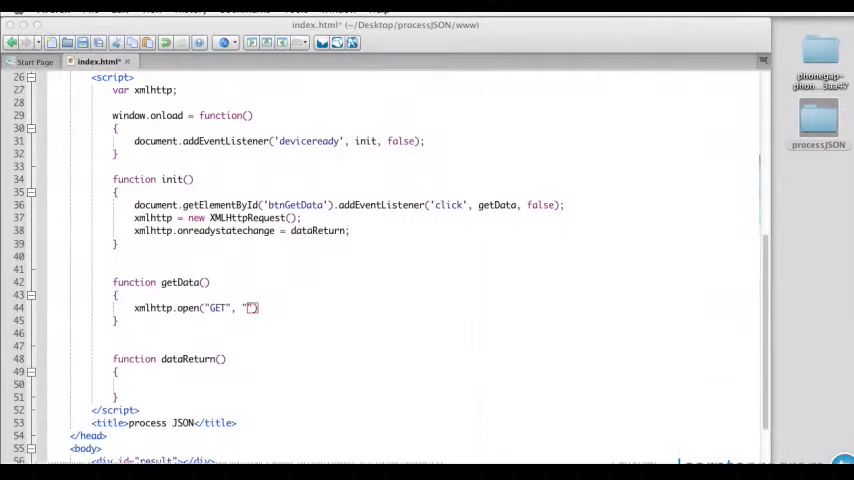
mouse_move(250, 308)
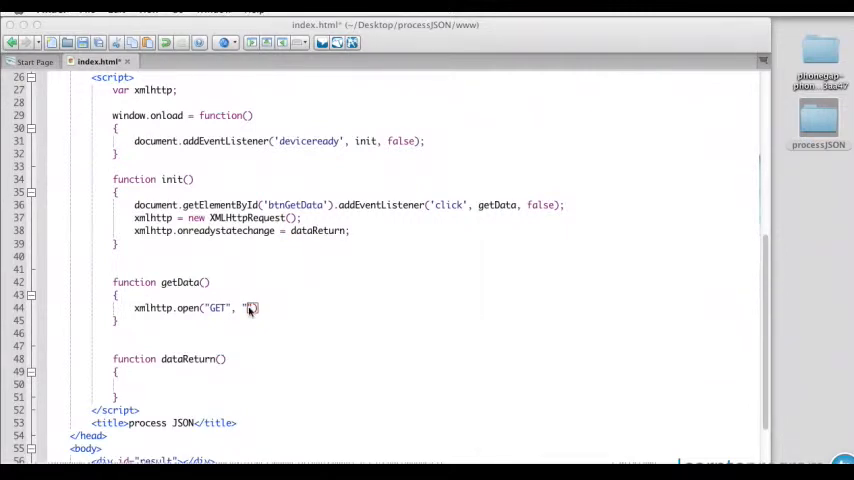
type("http://ecbiz129.inmotionhosting.com/~learnt21/html5_mobile_course/json.php")
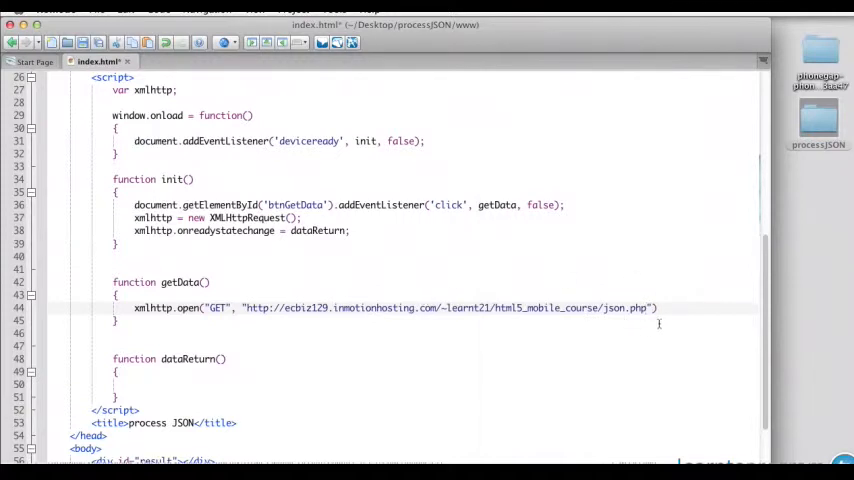
type(",")
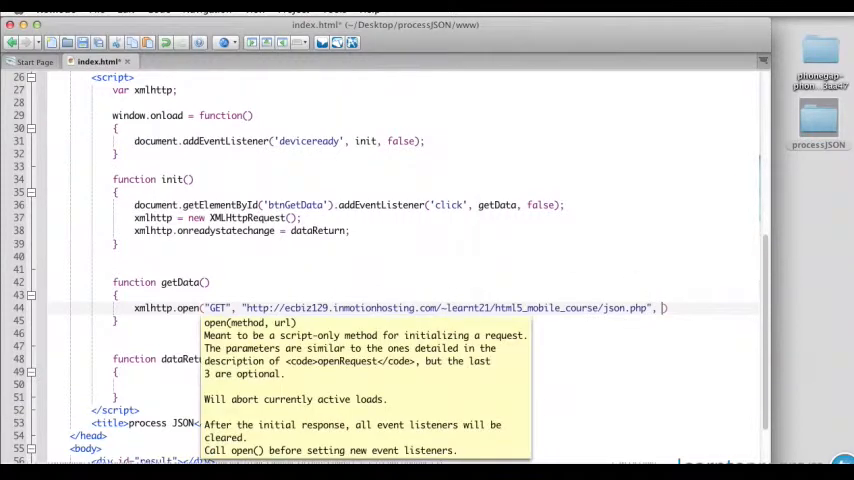
type("true)")
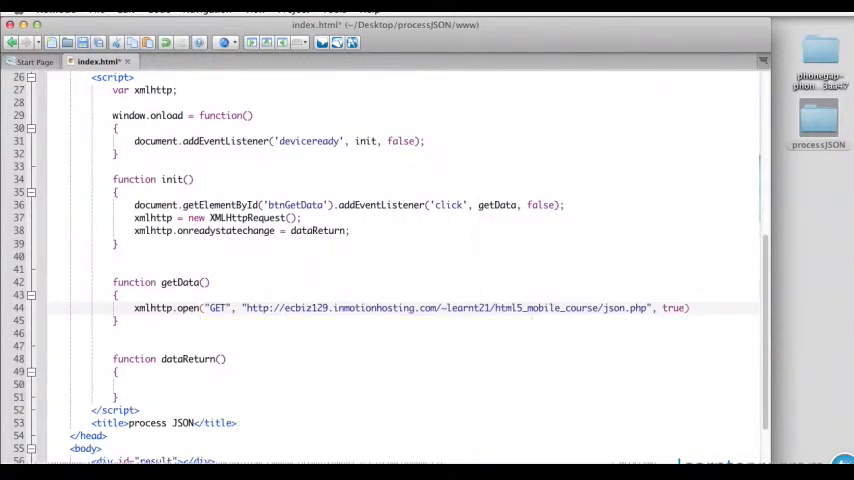
Step: Send the request with xmlhttp.send()
type("xm")
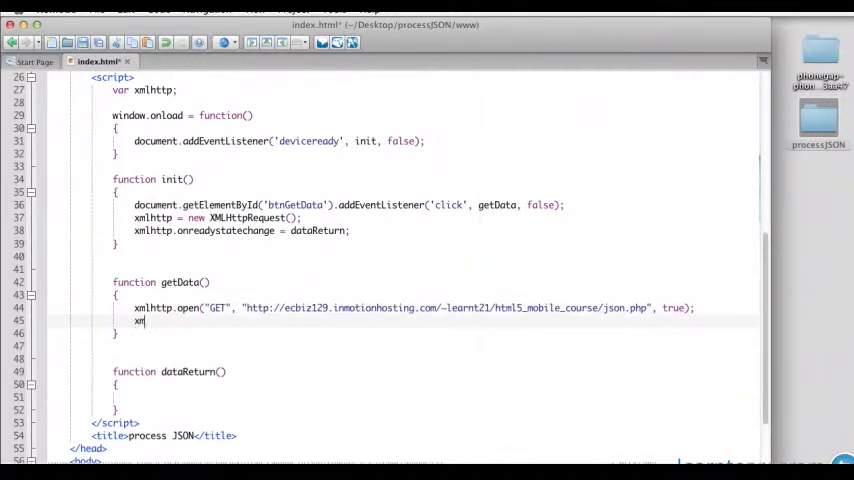
type("send();")
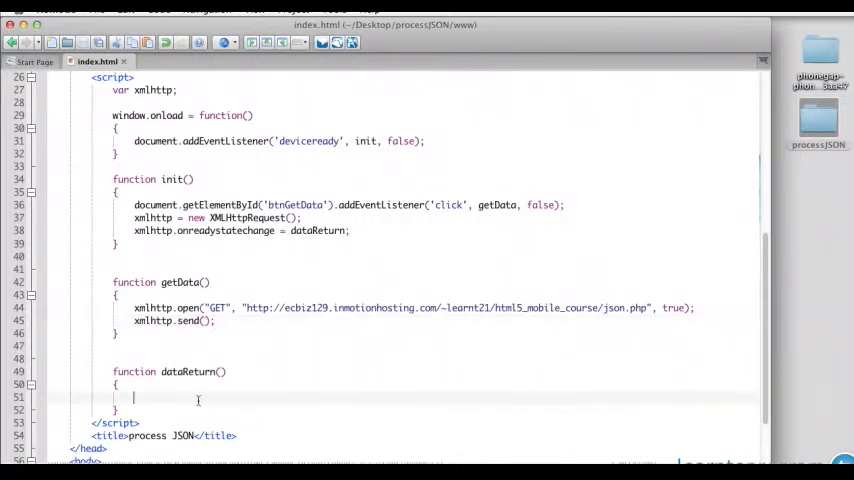
mouse_move(230, 264)
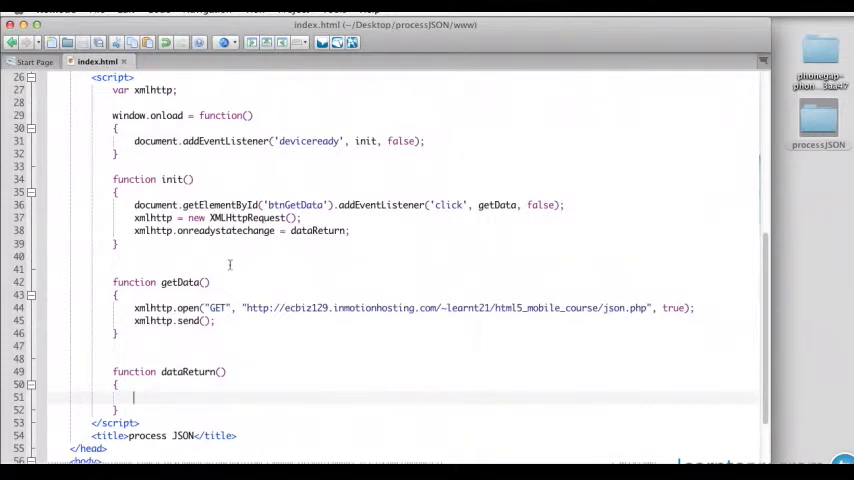
mouse_move(184, 344)
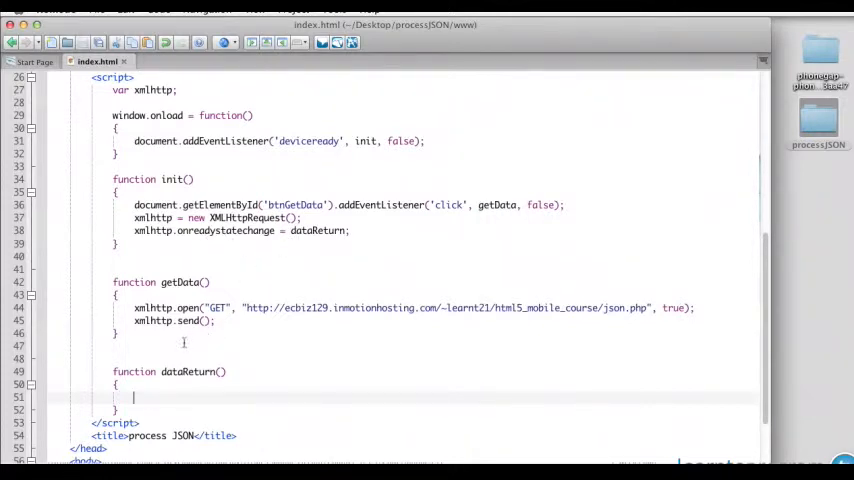
Step: Write if(xmlhttp.readyState == 4 && xmlhttp.status == 200) { //Good response } inside dataReturn
type("if(xmlhttp.readyState ==")
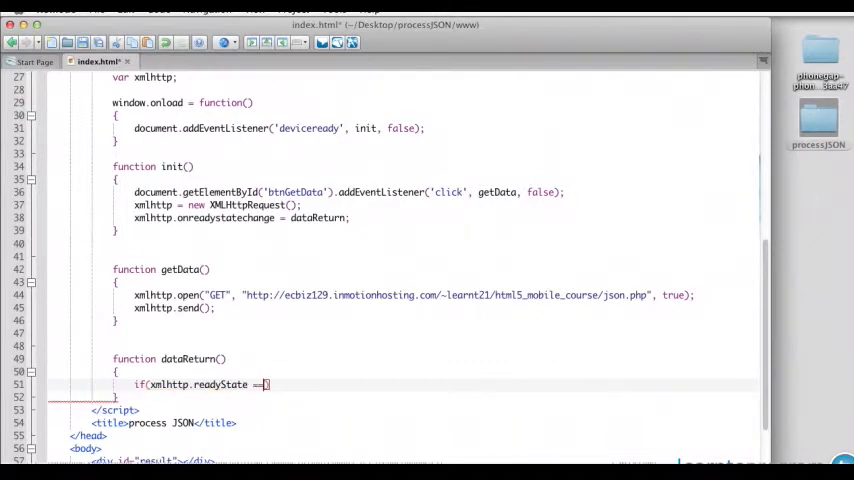
type("4 &&")
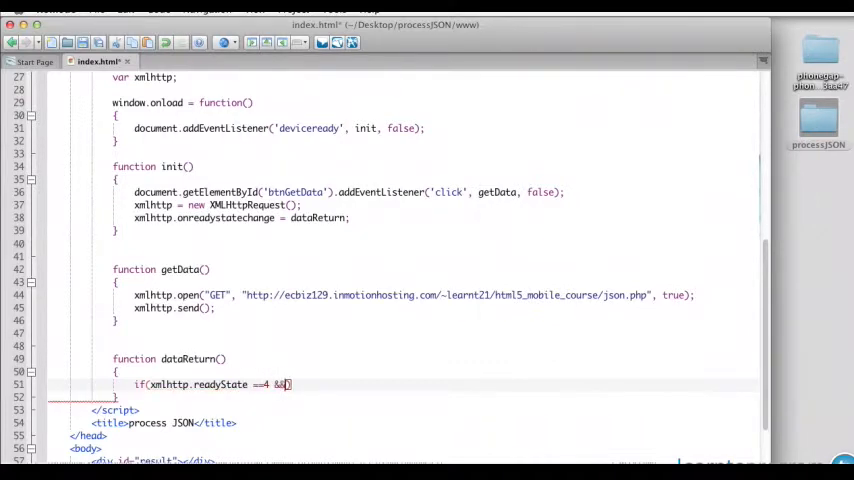
type("xmlhttp.status == 200")
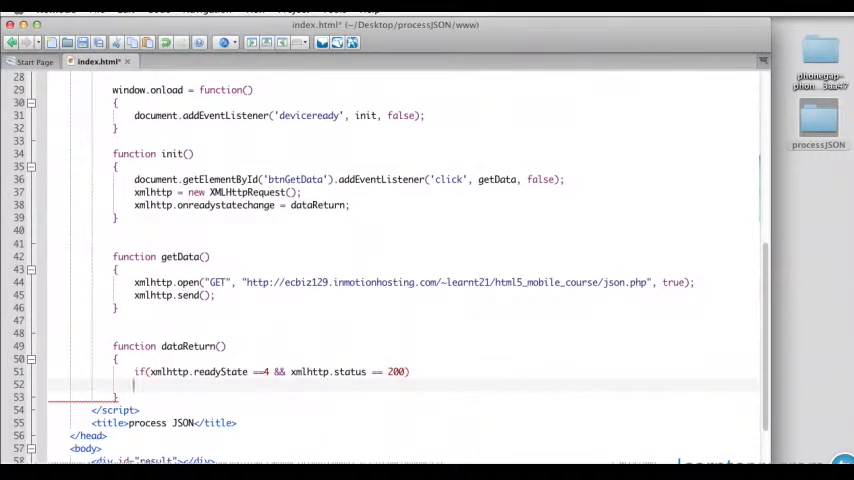
type("//")
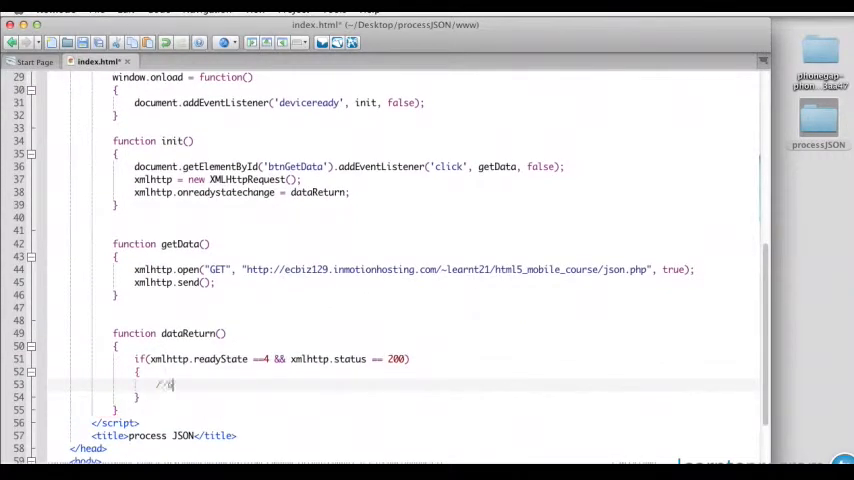
type("//Good response")
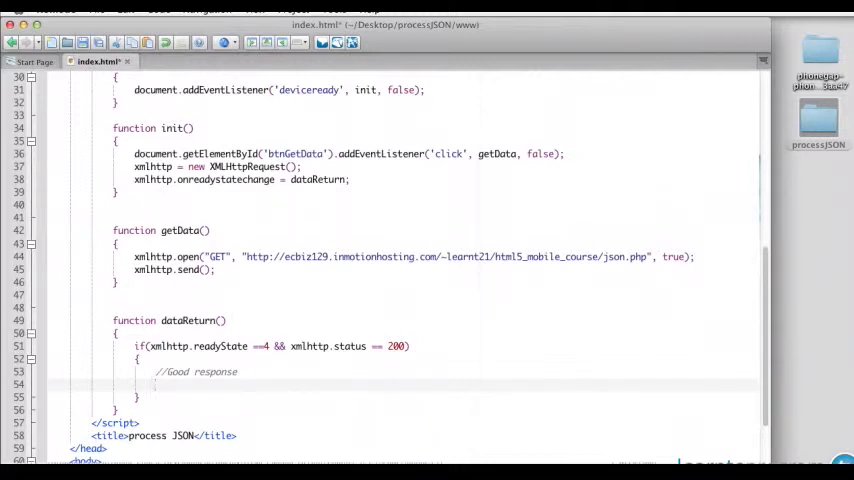
Step: Declare var jsonResponse = xmlhttp.responseText; and begin a second jsonResponse = line
type("var jsonResponse =")
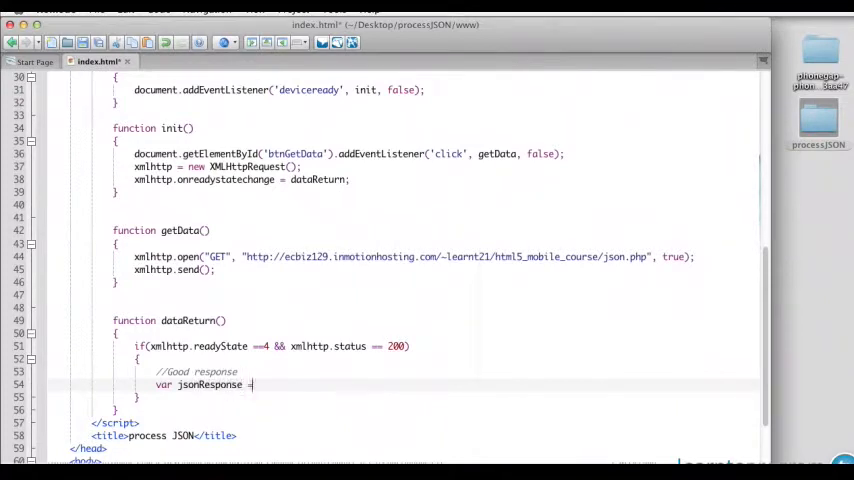
type("xmlhttp")
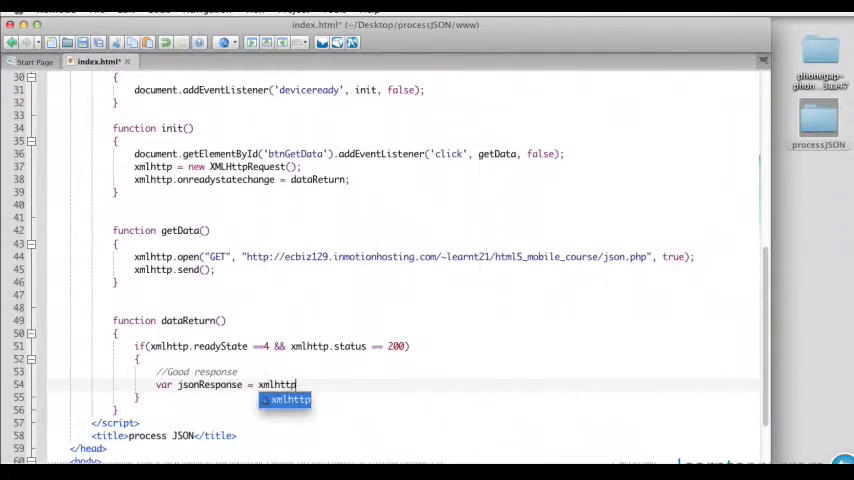
type(".")
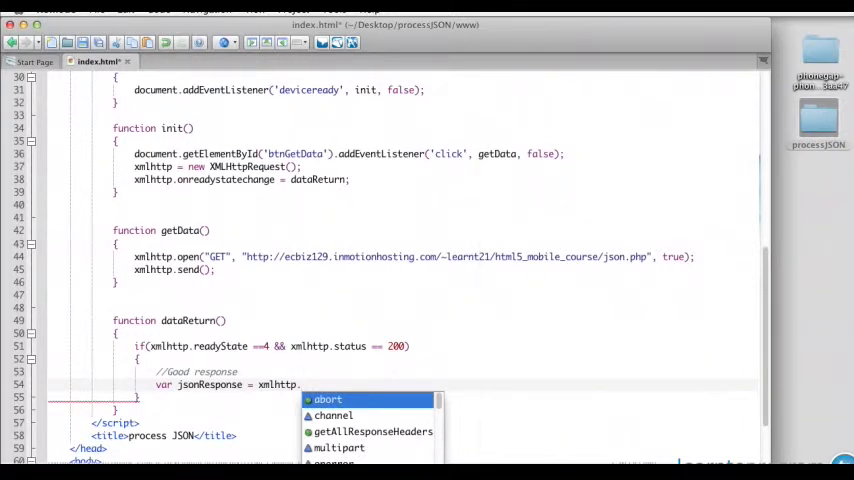
type("respn")
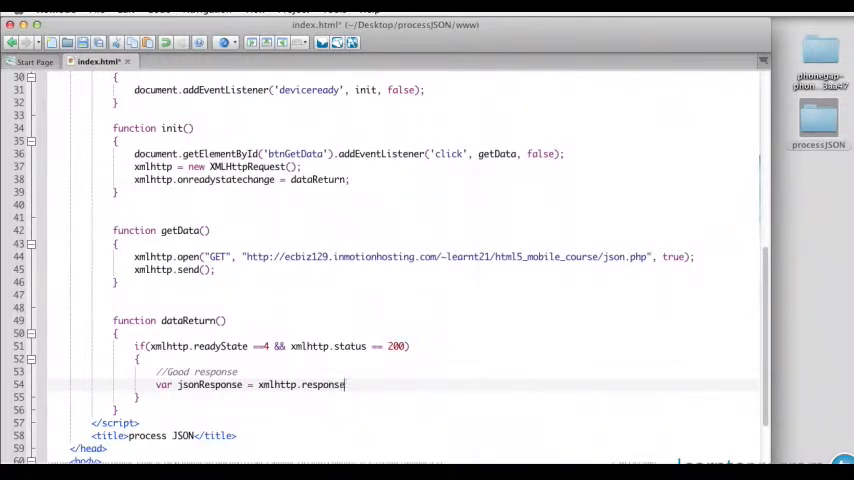
type("Text;")
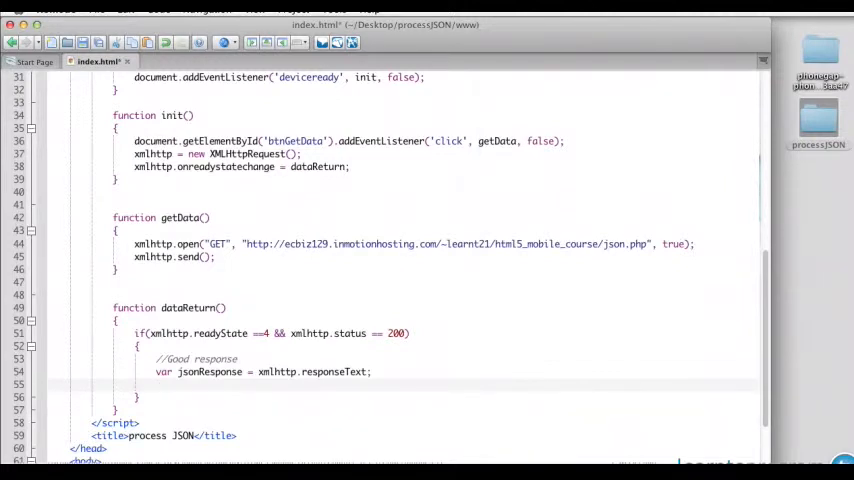
type("jsonResponse =")
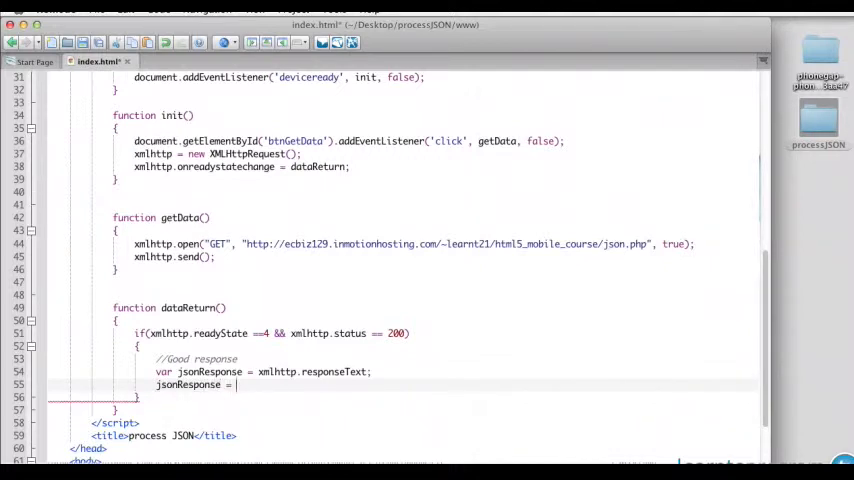
Step: Complete jsonResponse = eval("(" + jsonResponse + ")"); to turn the text into an object
type("eval()")
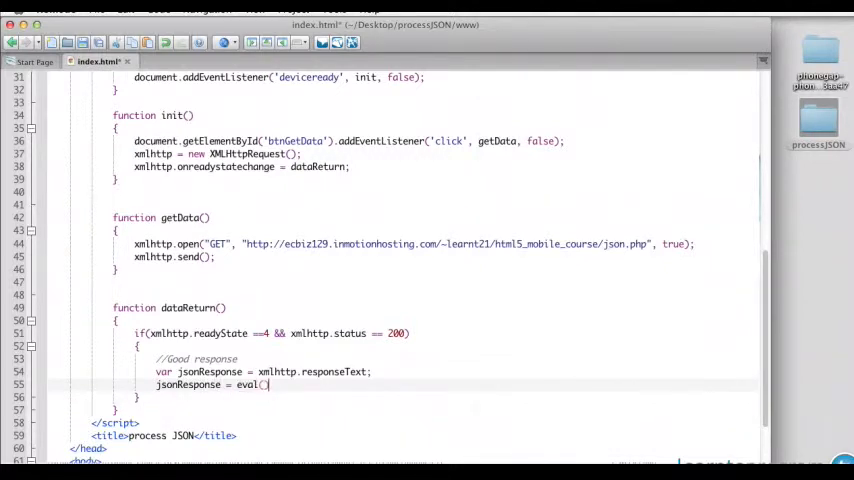
type(";")
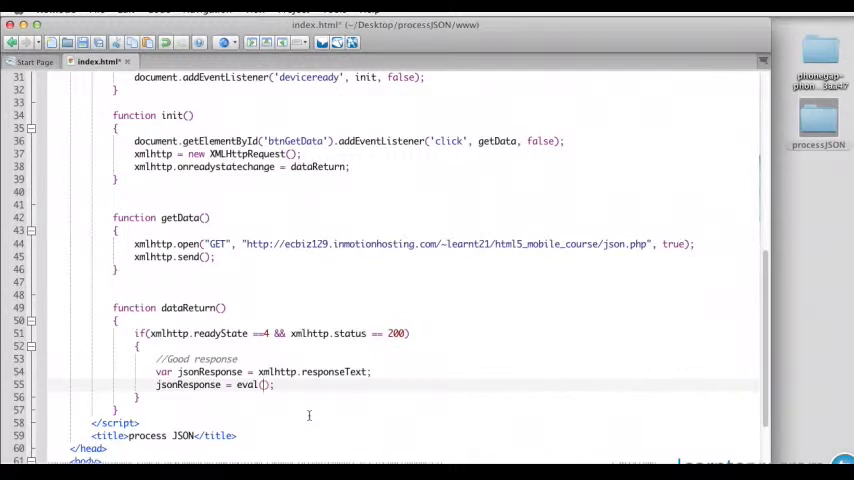
type("\"(\" + jsonResponse + \"")
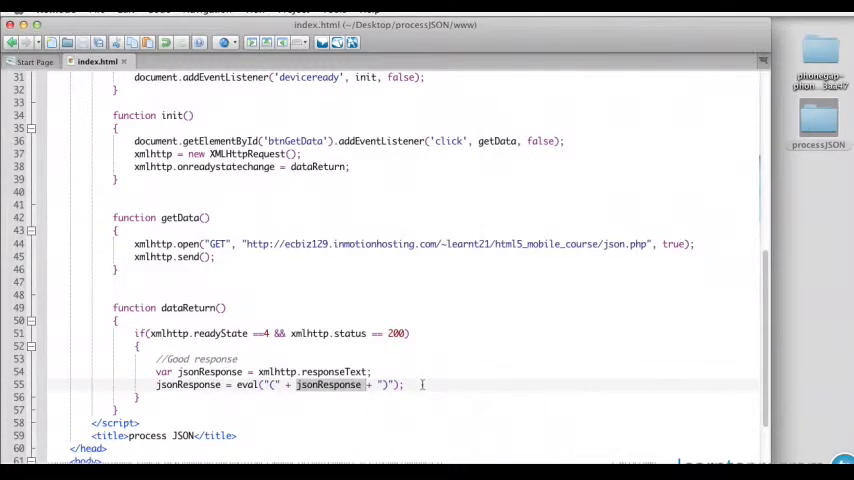
key("Return")
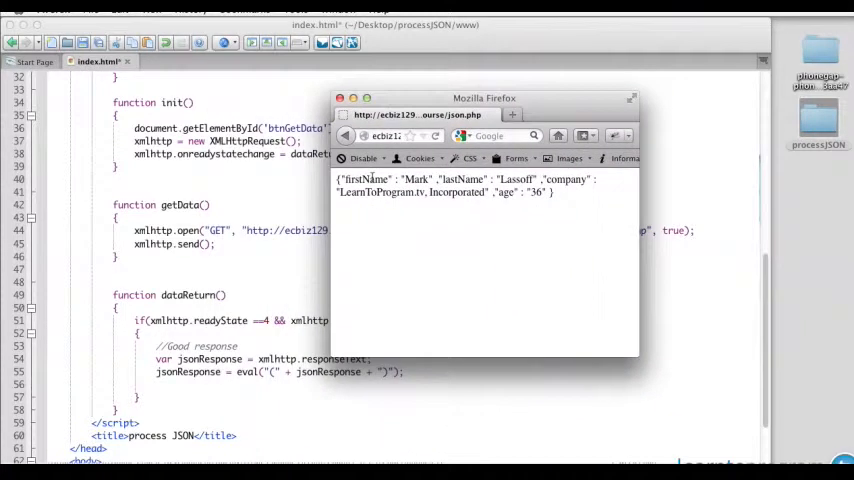
double_click(464, 180)
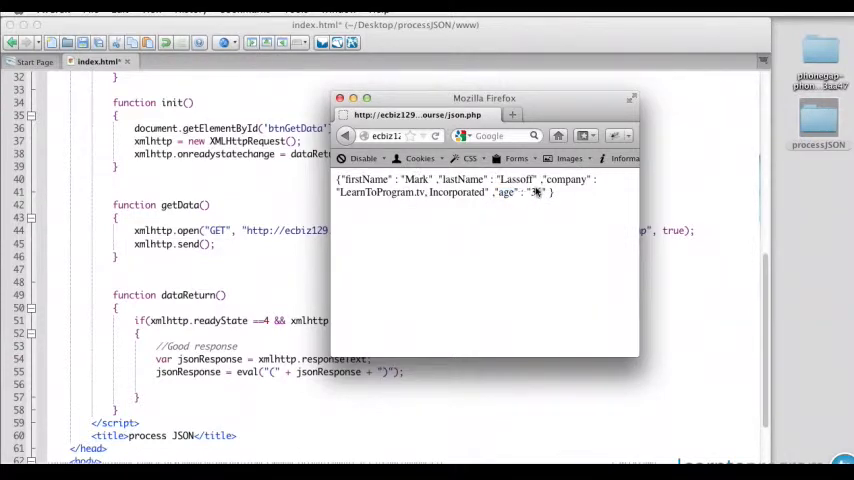
mouse_move(518, 260)
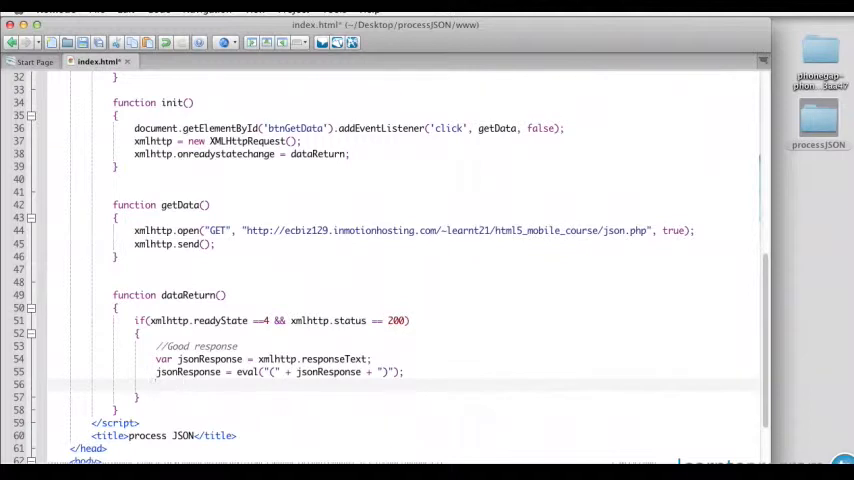
Step: Declare var output = "" and append "First Name: " with jsonResponse.firstName
type("var output =")
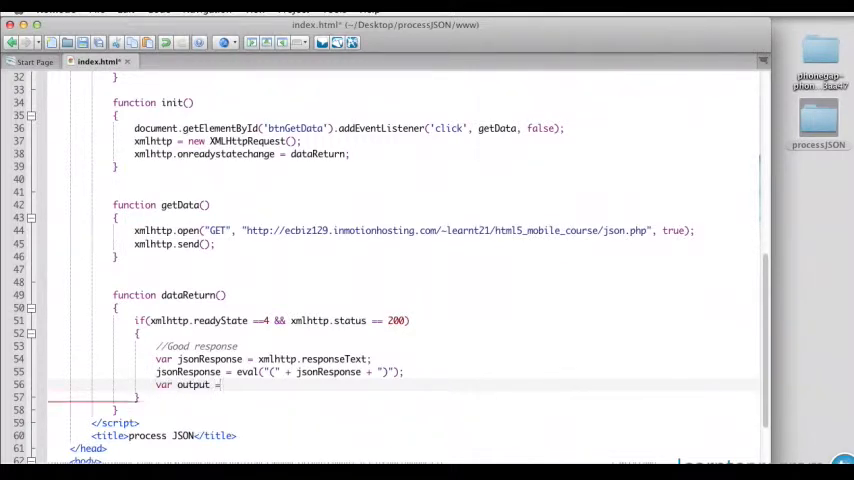
type("\"\";")
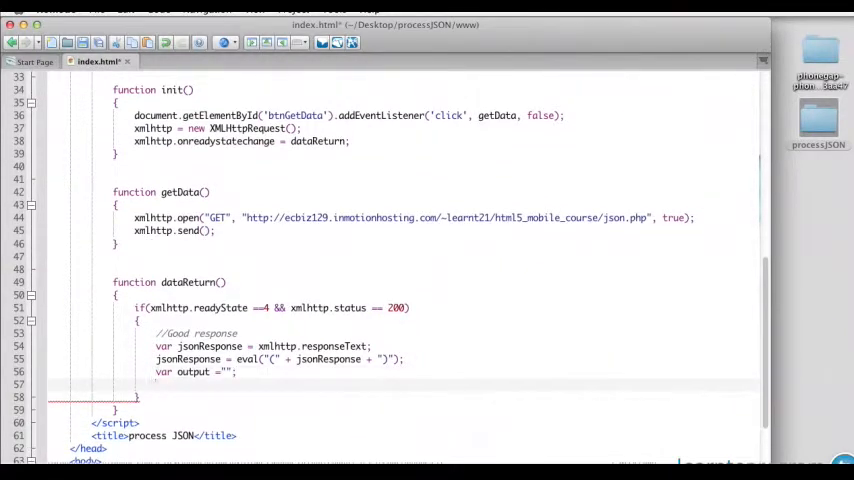
type("ouput")
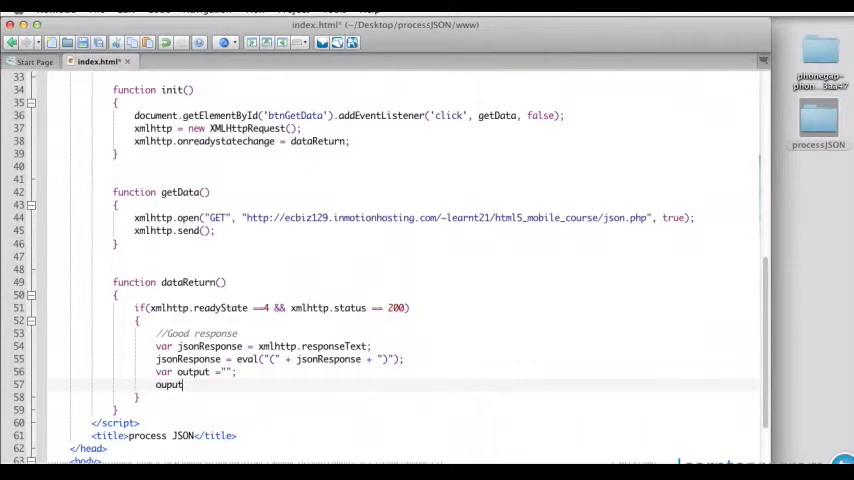
type("utp")
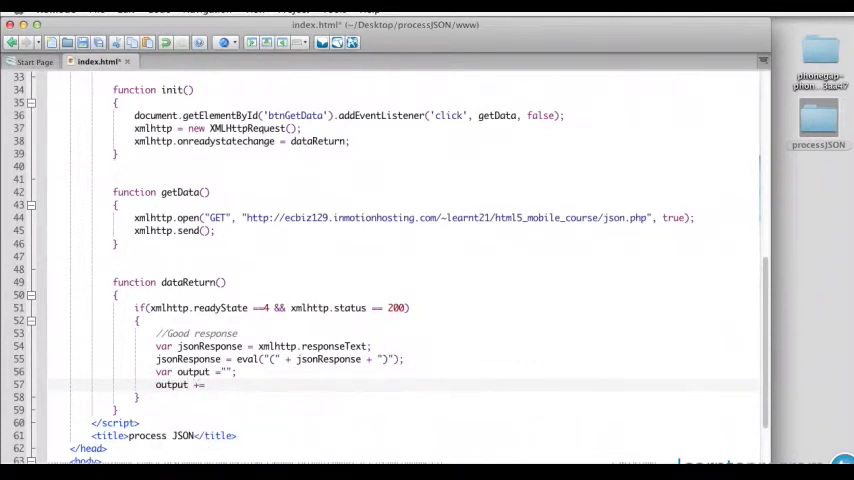
type("\"First Na")
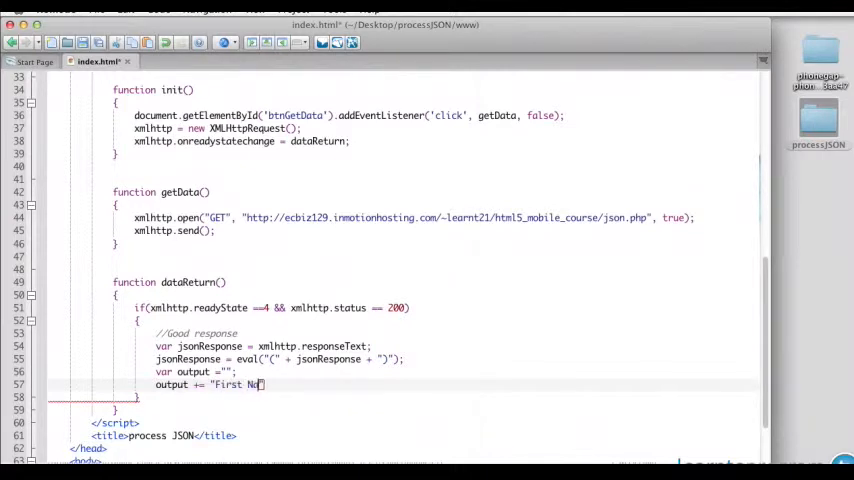
type("me: \"")
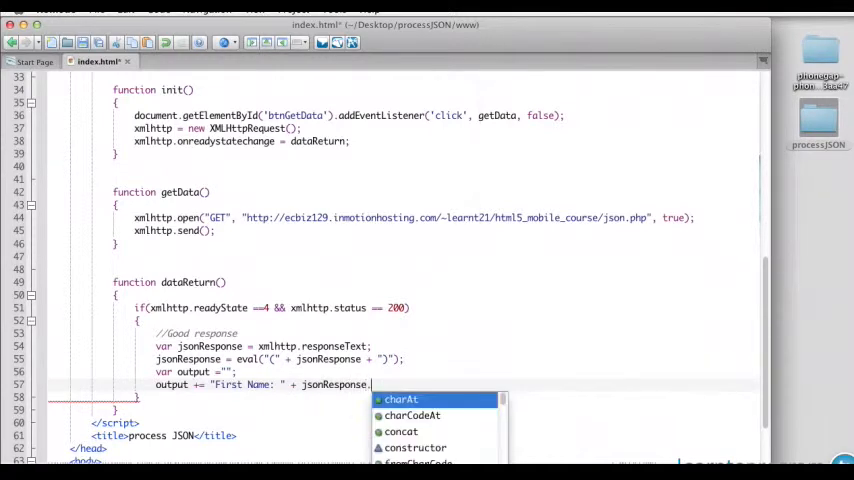
type("firstName;")
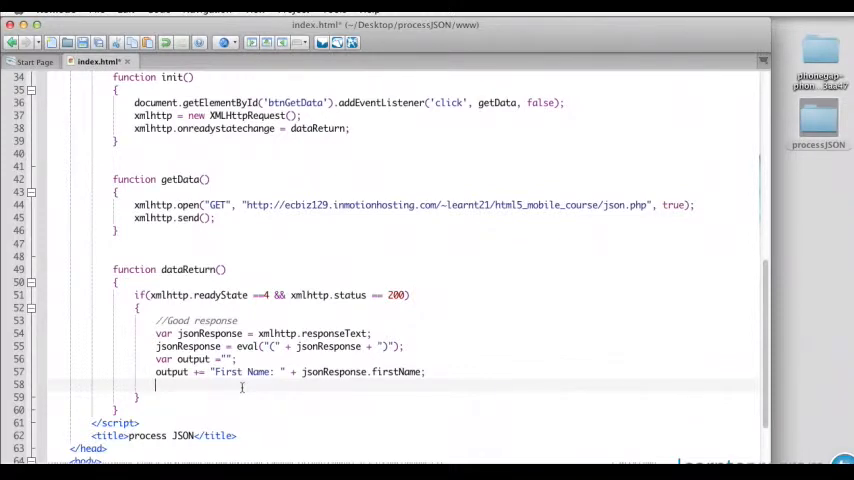
Step: Append <br/>Last Name, <br/>Company and <br/>Age lines from jsonResponse.lastName, company and age
type("output += \"<br")
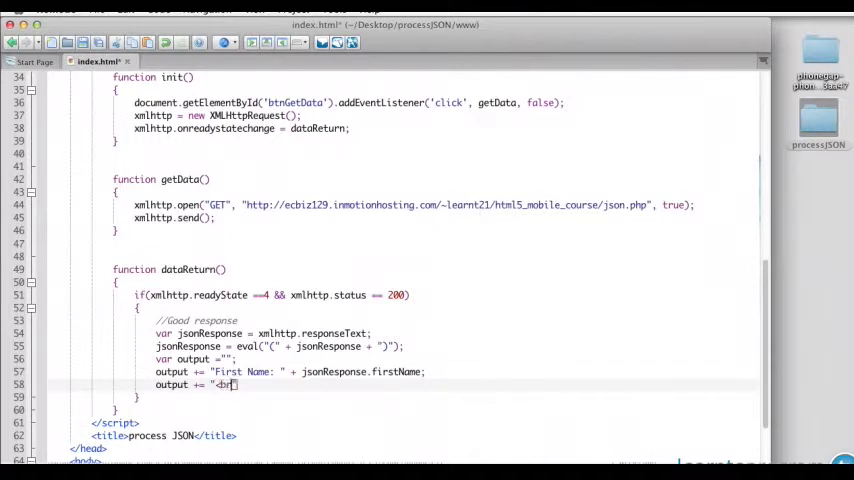
type("/>\"")
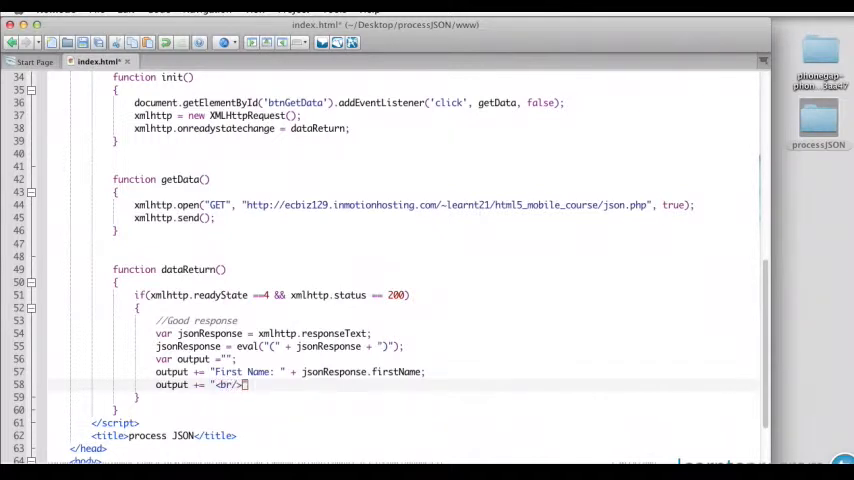
type("Last Name:")
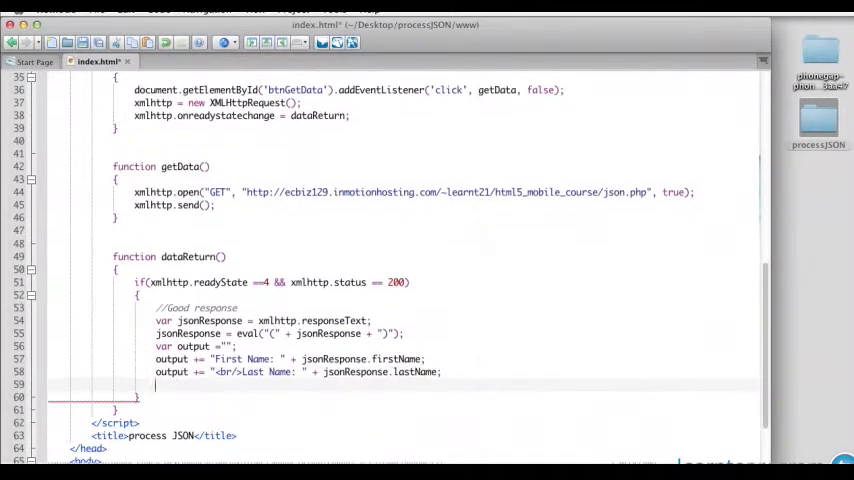
type("output += \"<b")
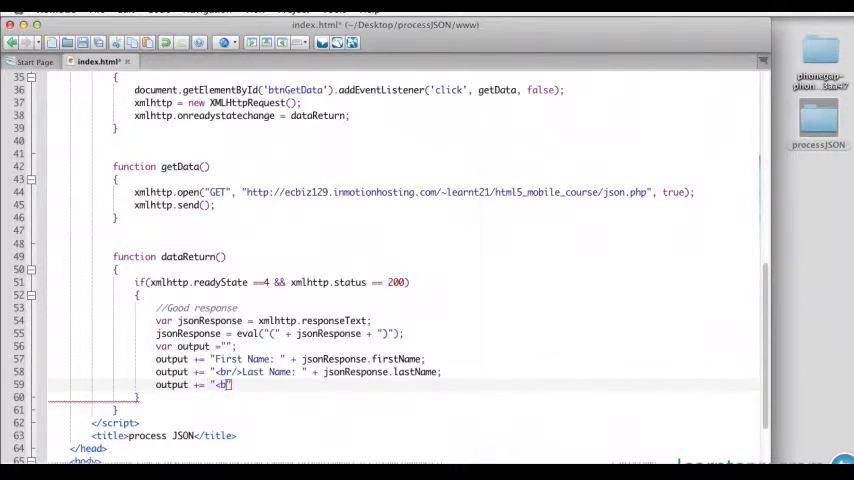
type("/>")
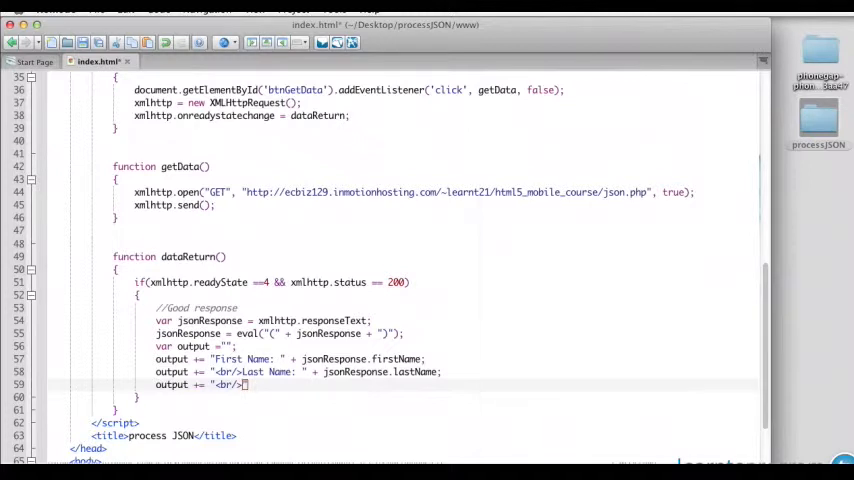
type("Company:")
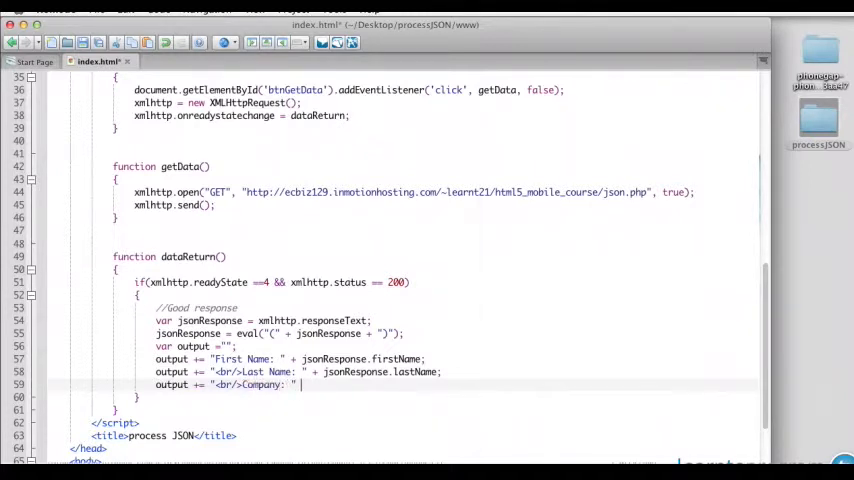
type("jsonResponse.")
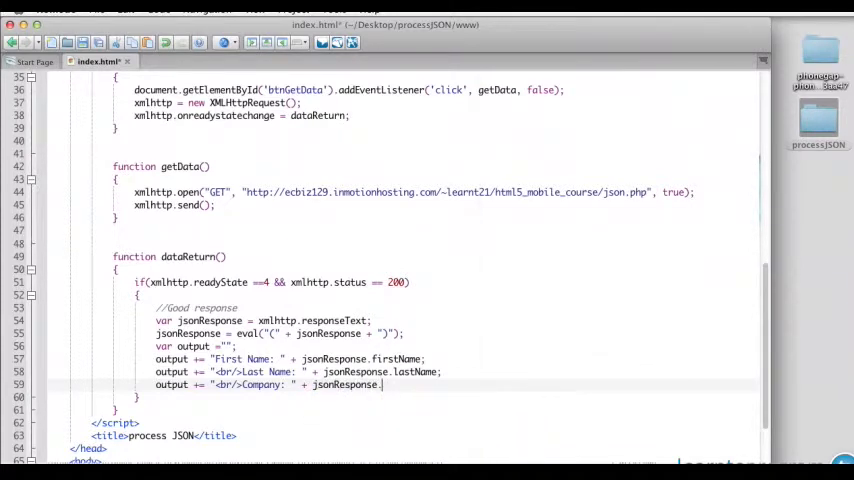
type("company")
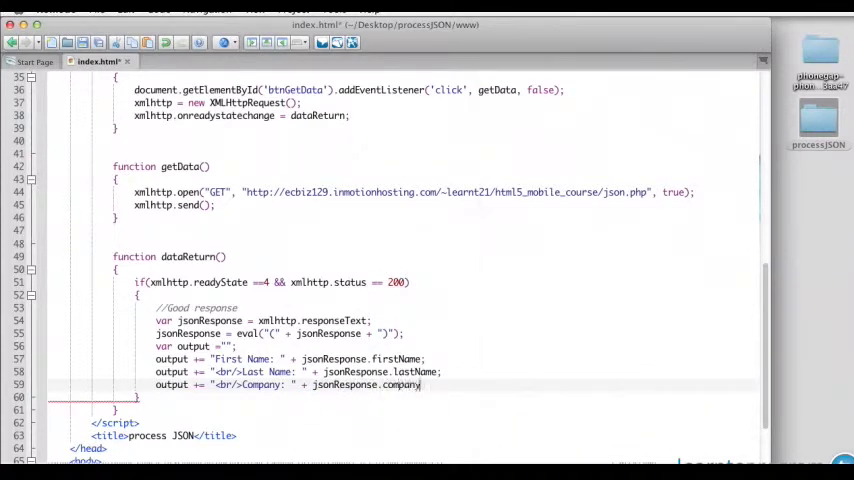
scroll("down", 3)
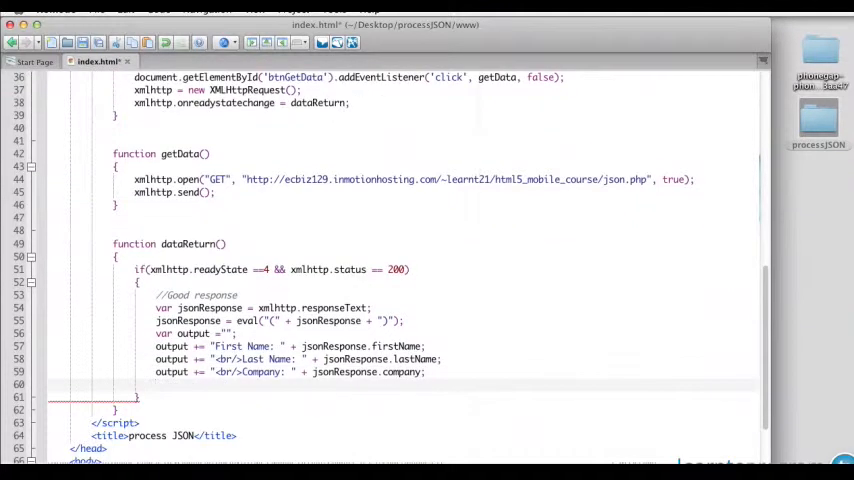
type("output += \"")
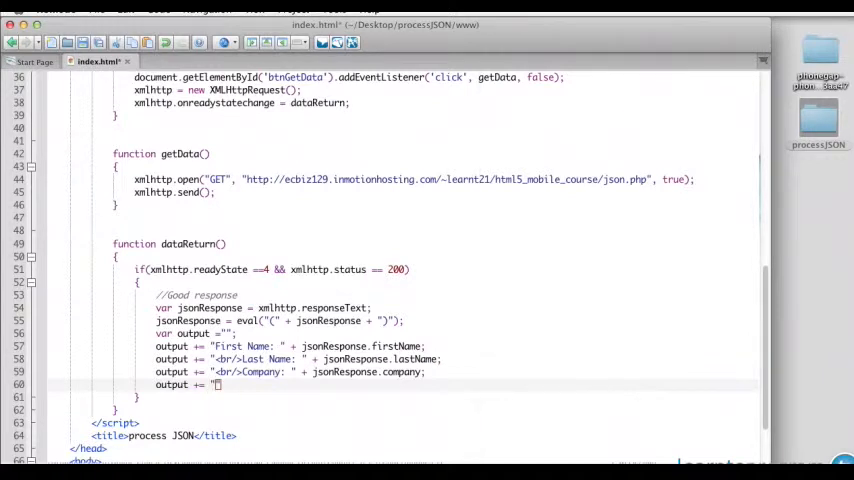
type("<br/>Age:")
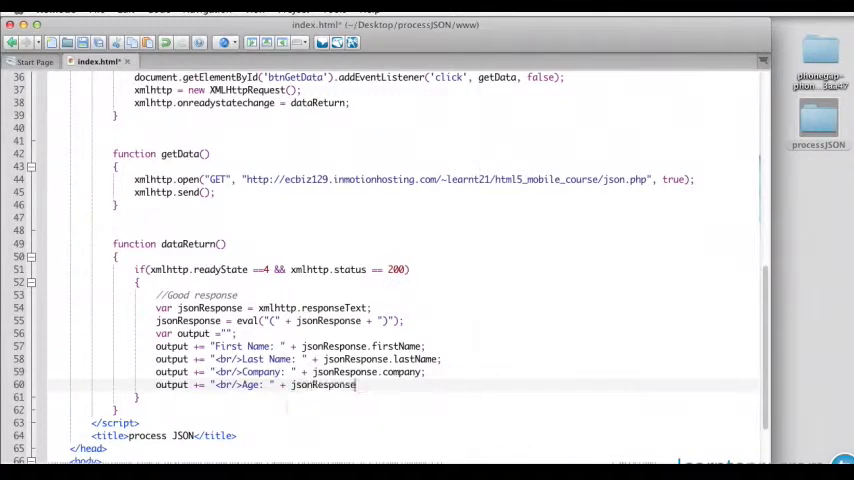
type(".age;")
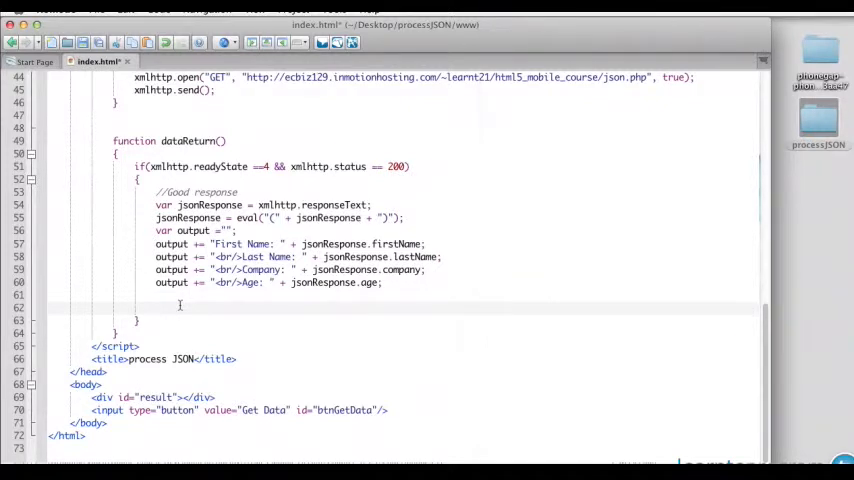
Step: Add document.getElementById("result").innerHTML = output; to show the string in the result div
type("document.getElementById")
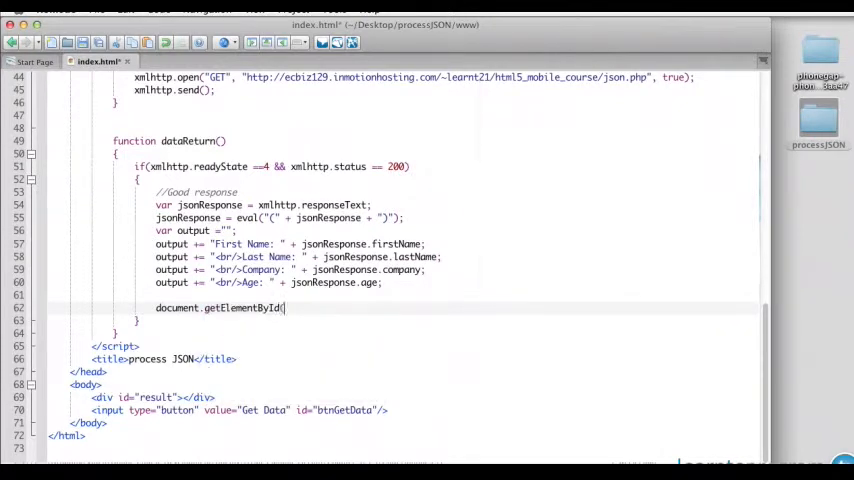
type("(")
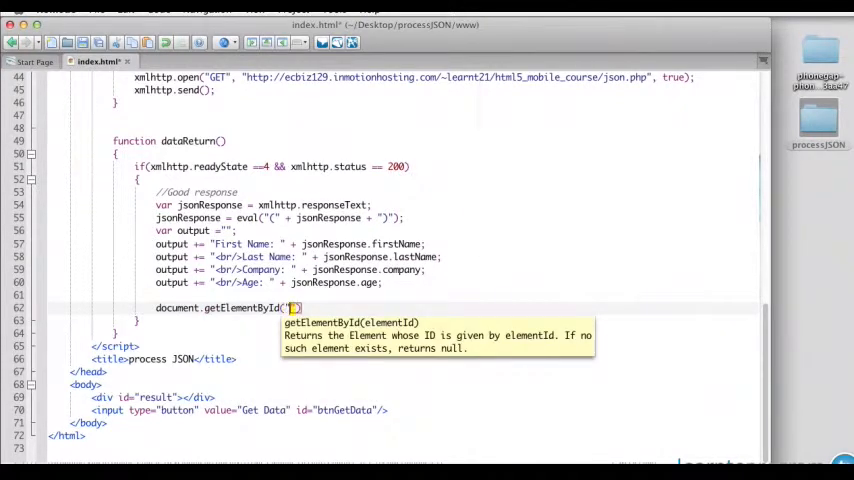
type("result")
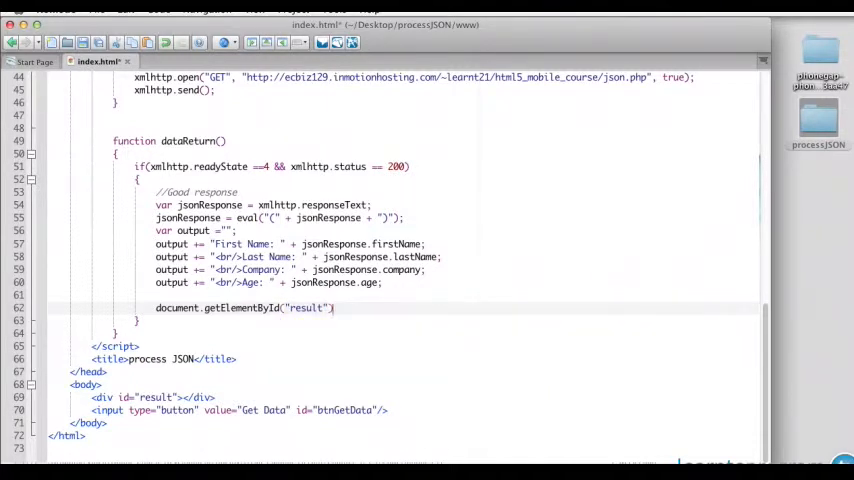
type(".innerHTML = o")
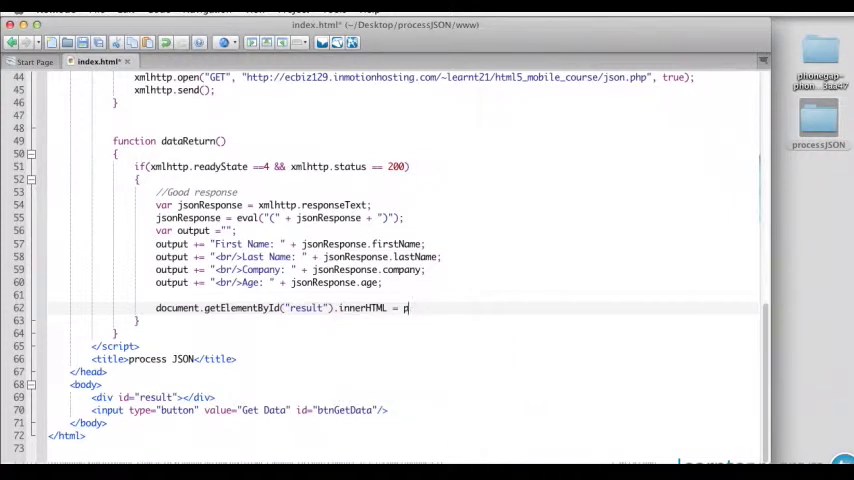
type("utput;")
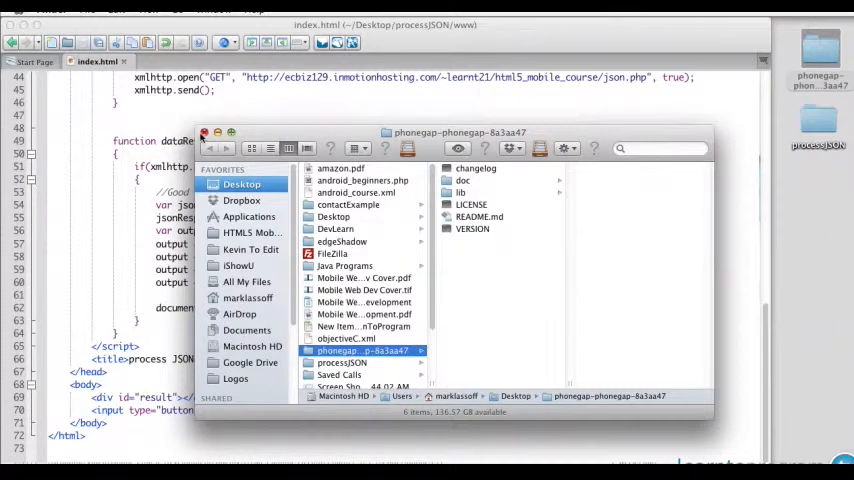
Step: Open the processJSON folder from the Desktop and select processJSON.xcodeproj
left_click(204, 132)
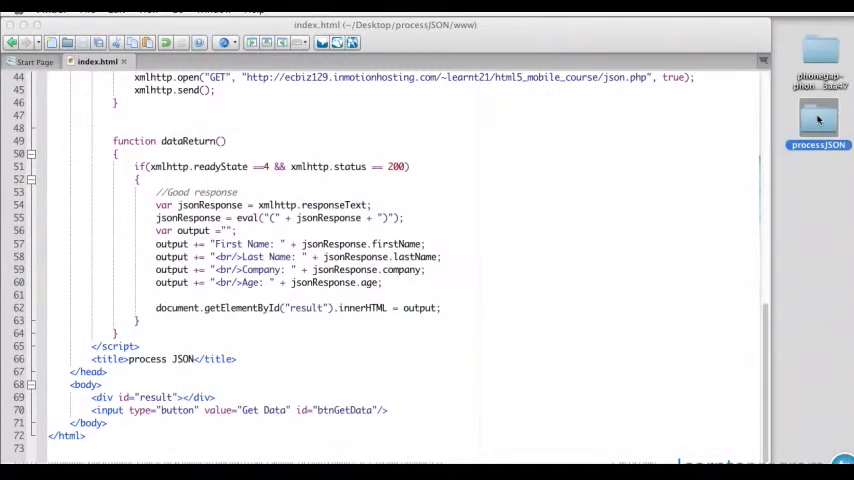
double_click(816, 120)
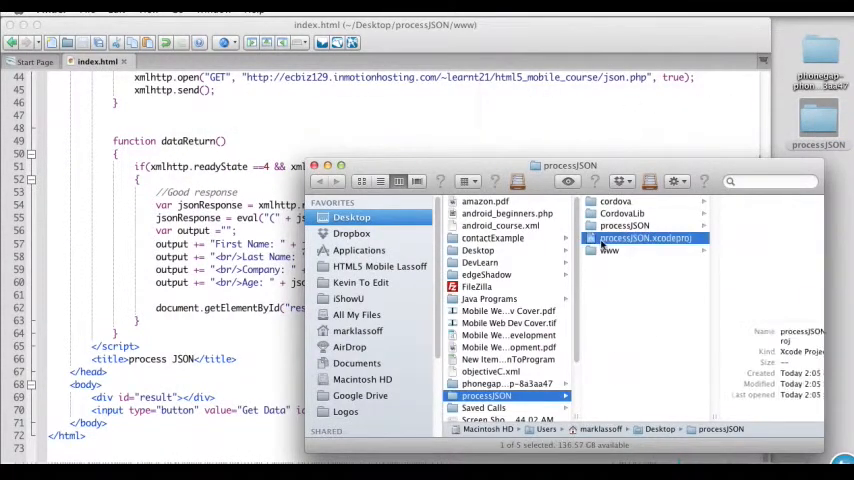
left_click(610, 238)
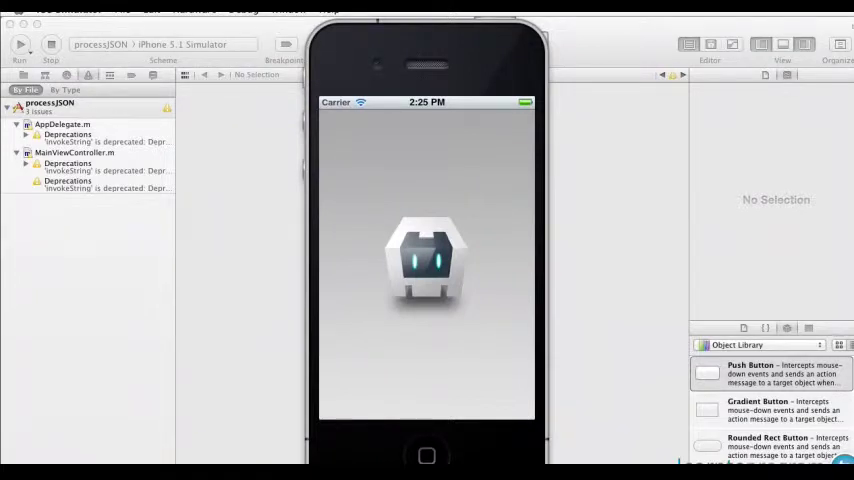
Step: Run processJSON in the iPhone Simulator and hit Get Data, producing a whitelist rejection
left_click(20, 44)
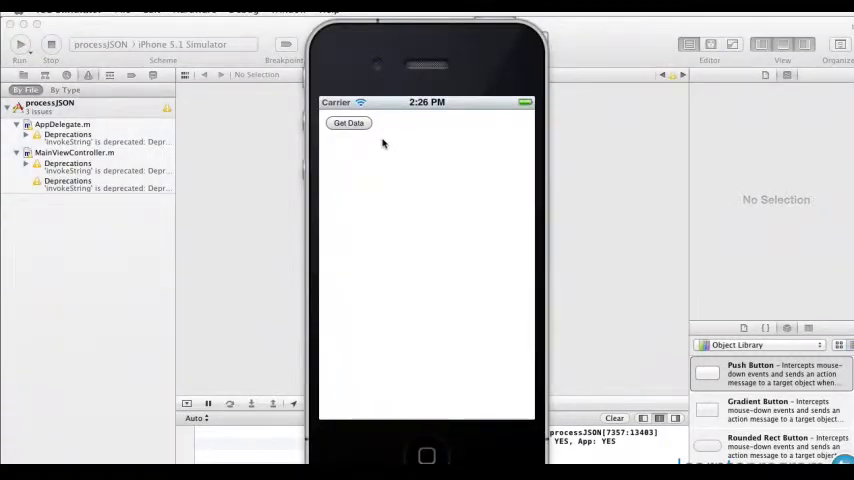
left_click(348, 122)
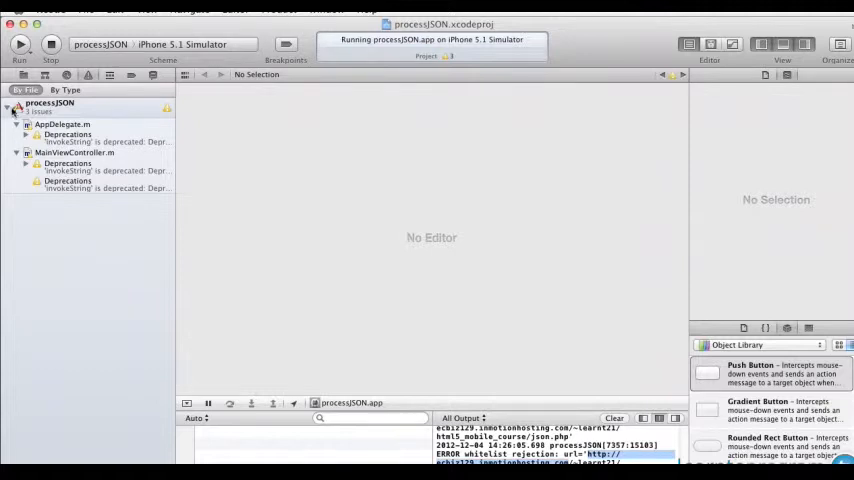
Step: In the Project navigator expand processJSON and its Resources group
left_click(8, 104)
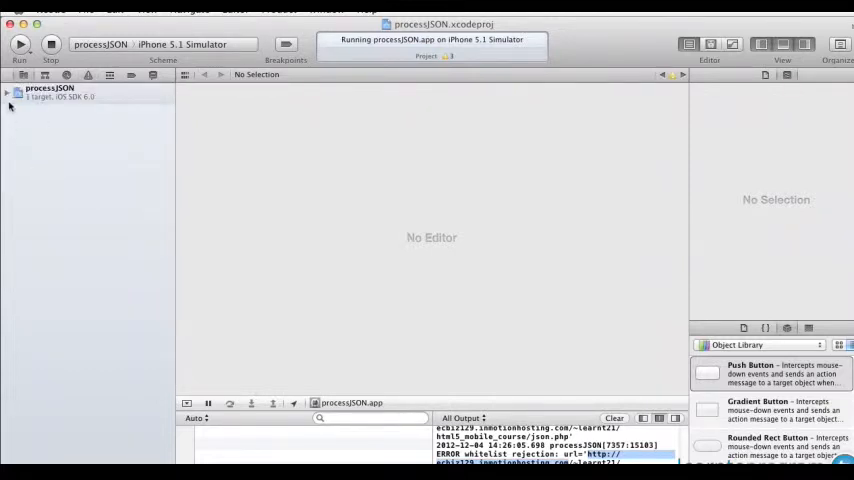
left_click(8, 92)
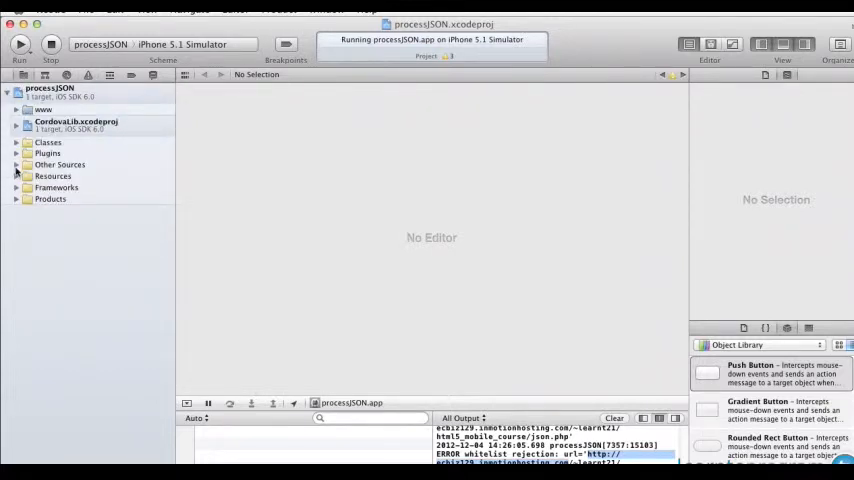
left_click(16, 176)
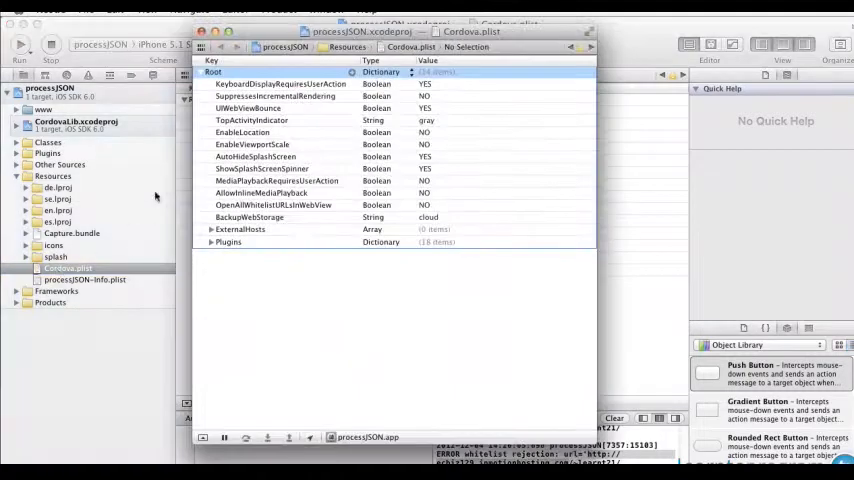
left_click(20, 44)
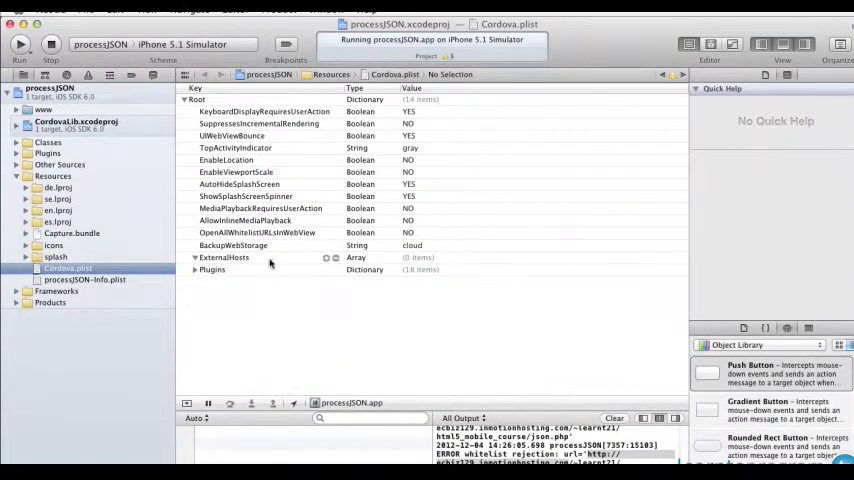
left_click(336, 256)
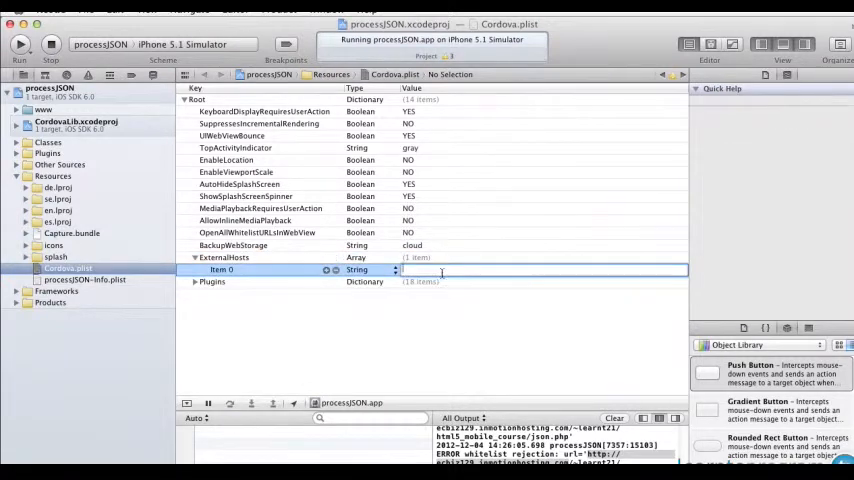
type("http://ecbiz129.inmotionhosting.com/")
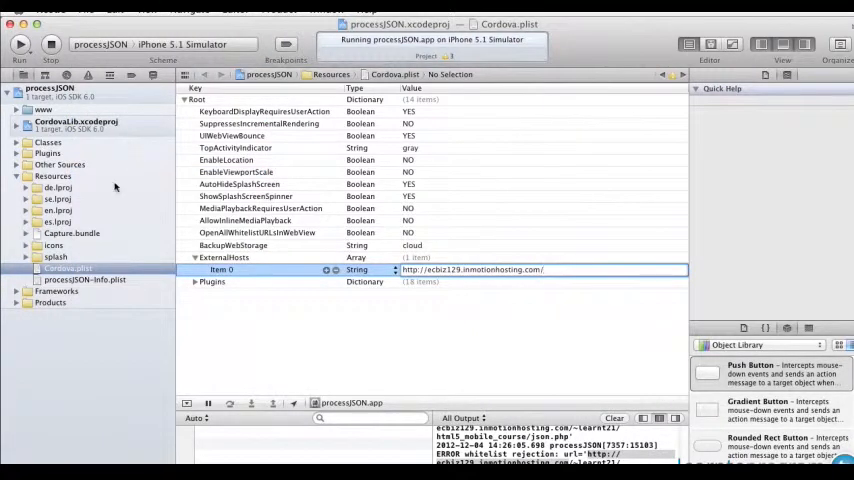
left_click(88, 12)
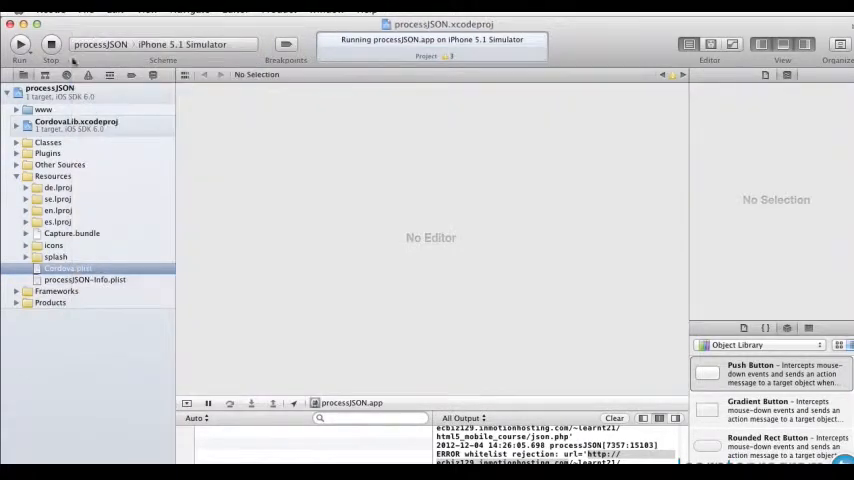
Step: Stop the running processJSON app from the Xcode toolbar
left_click(52, 44)
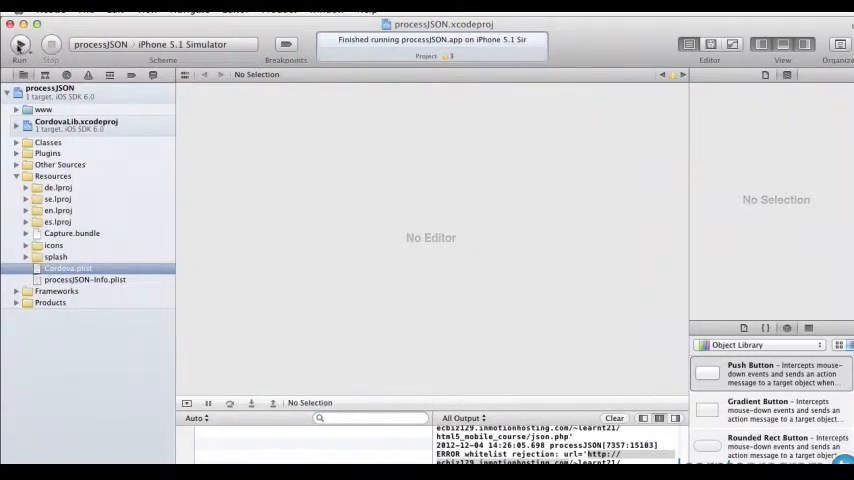